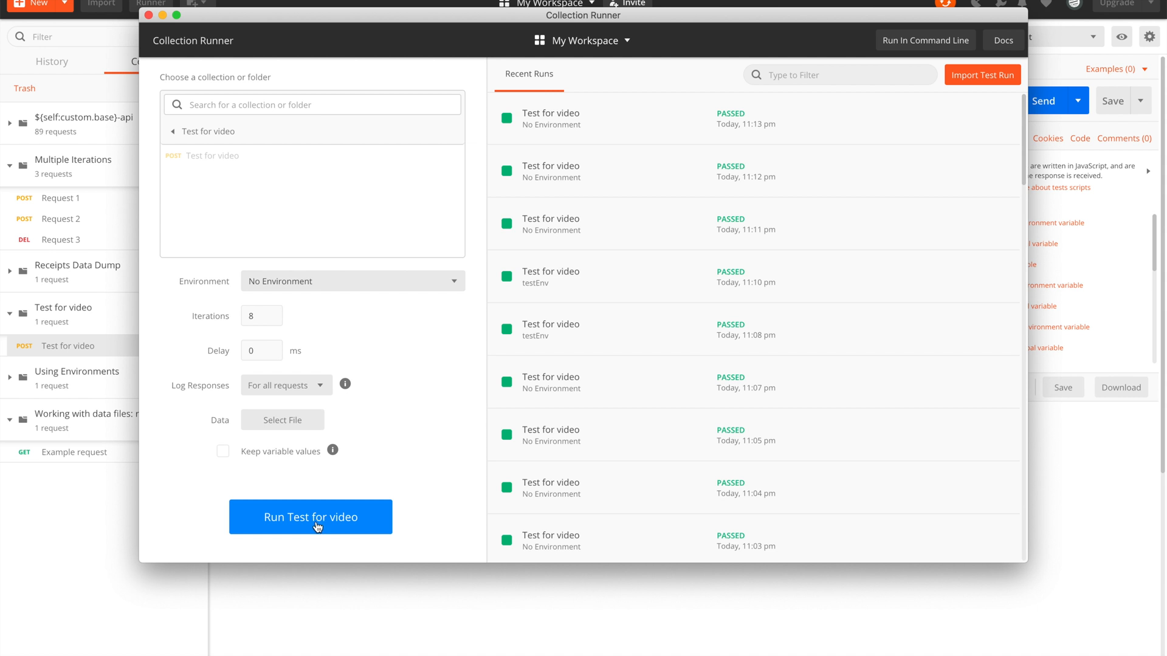
Step: Run the Test for video collection, then start from Get Started on getpostman.com in Chrome
{"action": "left_click", "coordinate": [310, 516]}
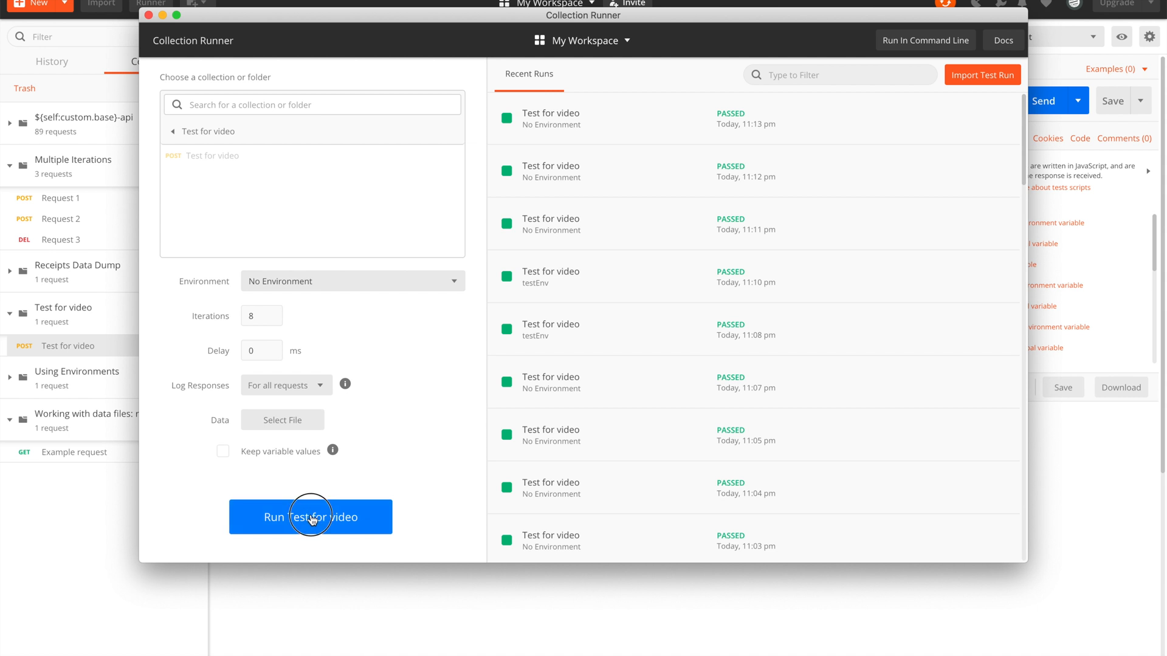
{"action": "left_click", "coordinate": [310, 517]}
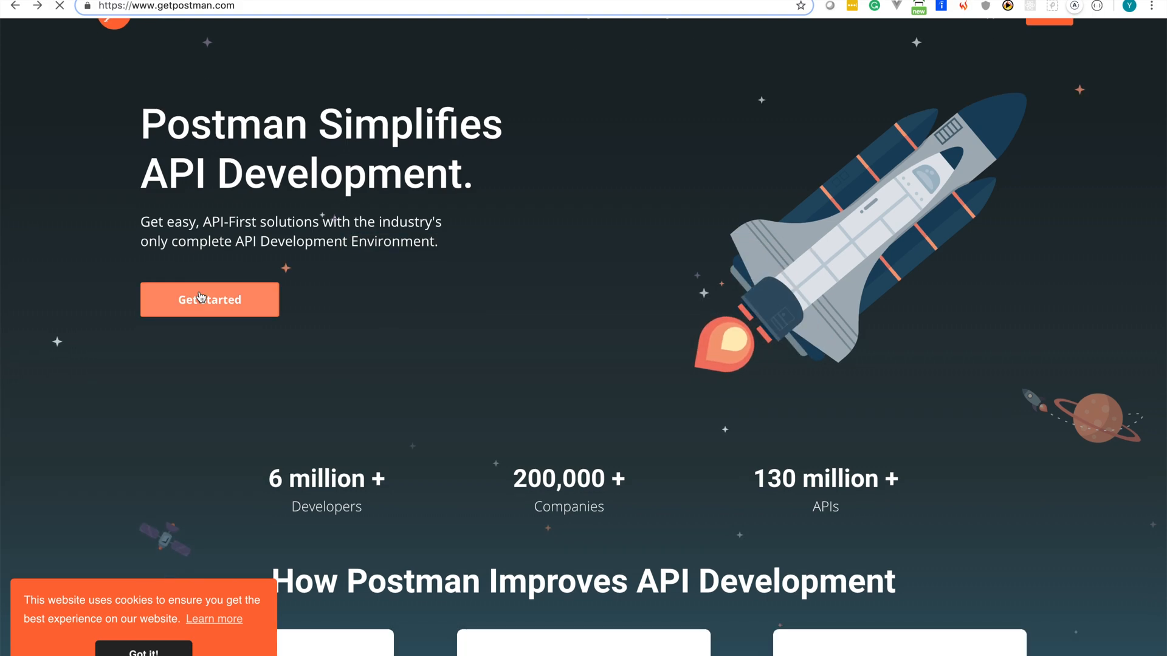
{"action": "left_click", "coordinate": [209, 299]}
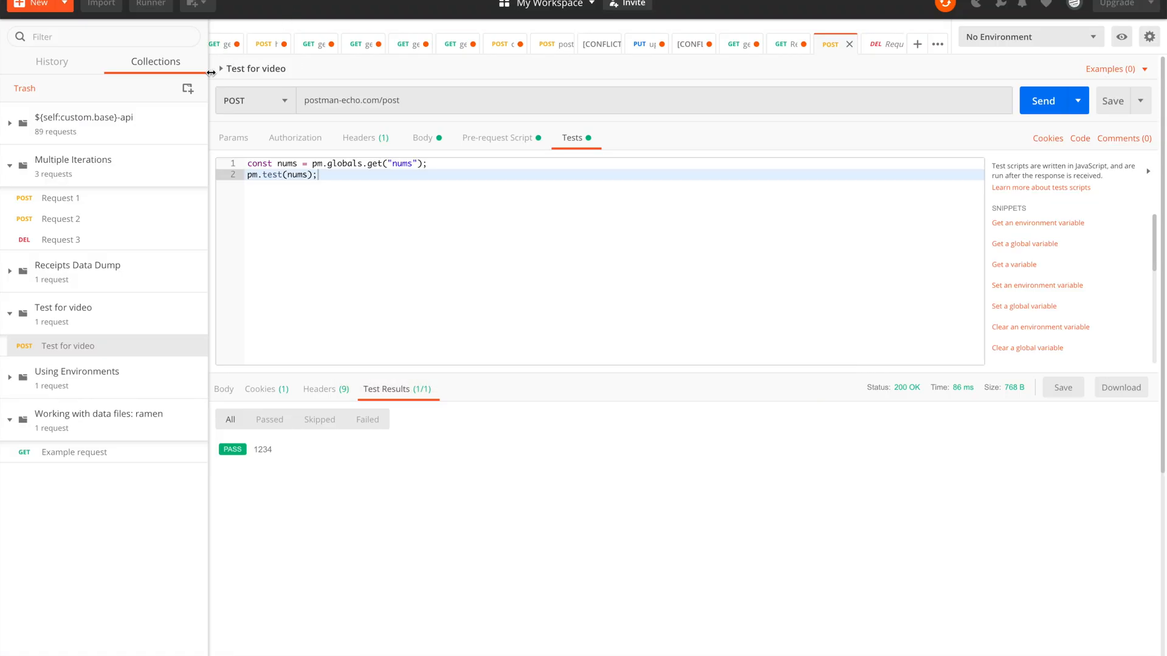
Step: Create a new empty collection named 'Test for the video'
{"action": "left_click", "coordinate": [187, 88]}
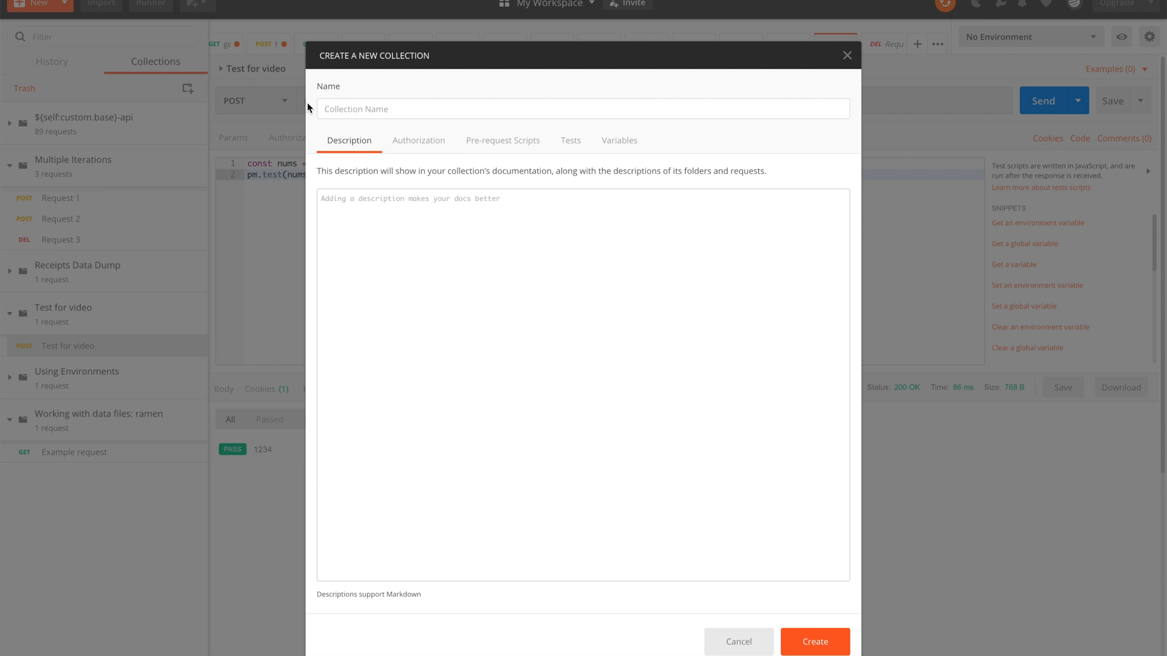
{"action": "type", "text": "Test for the video"}
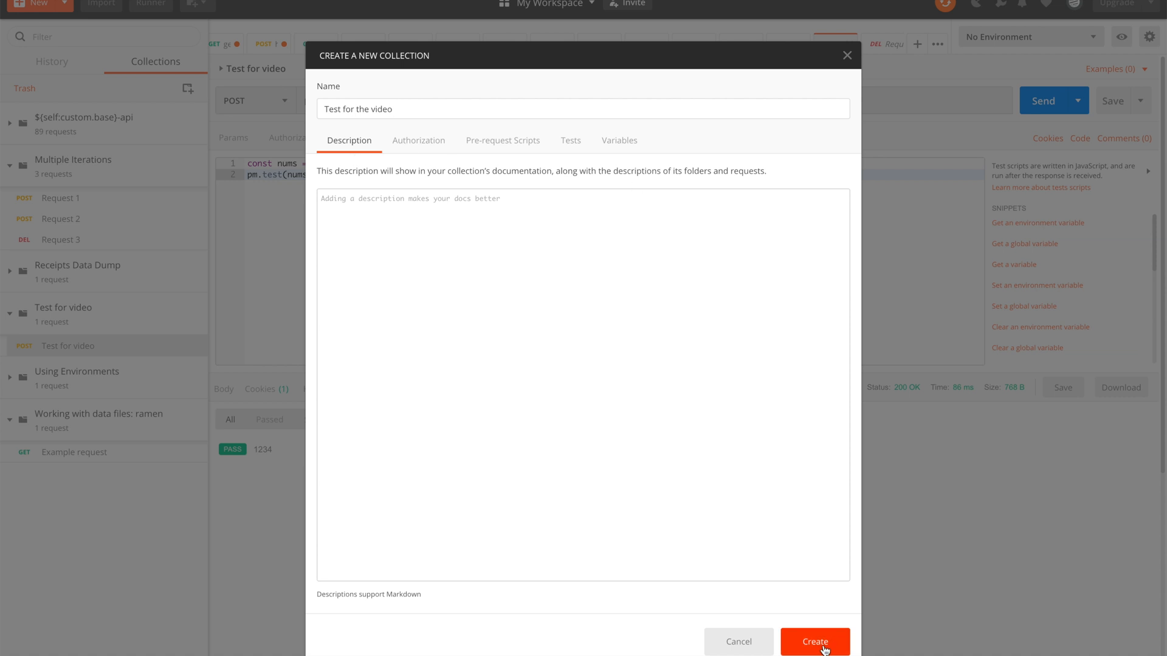
{"action": "left_click", "coordinate": [814, 642]}
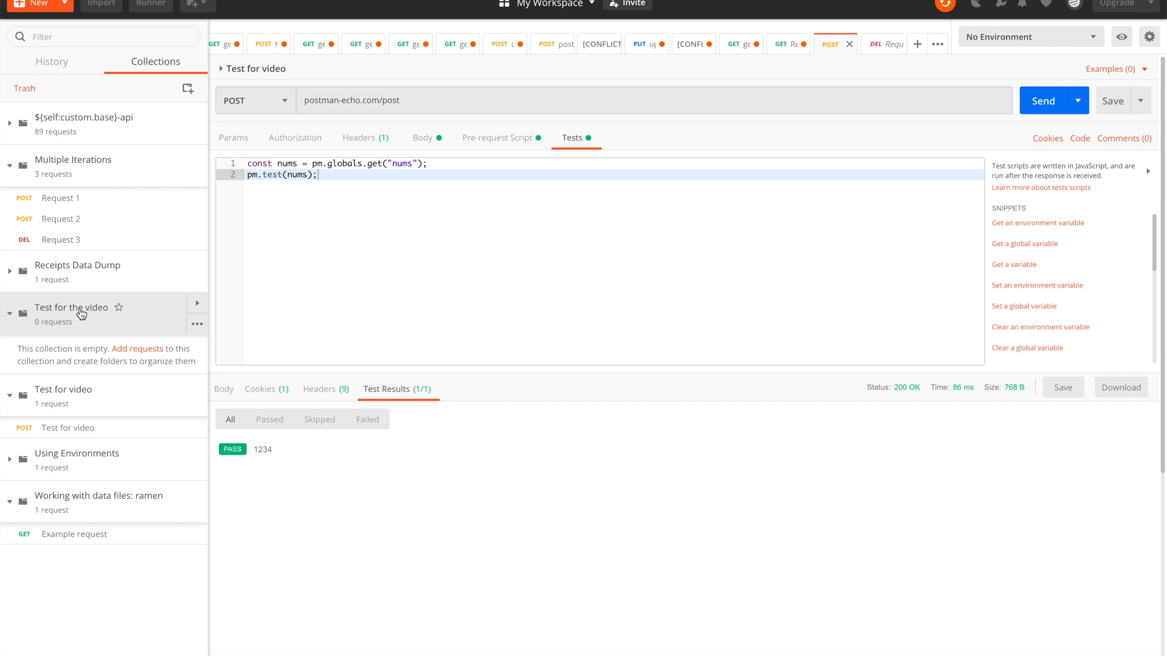
{"action": "left_click", "coordinate": [197, 323]}
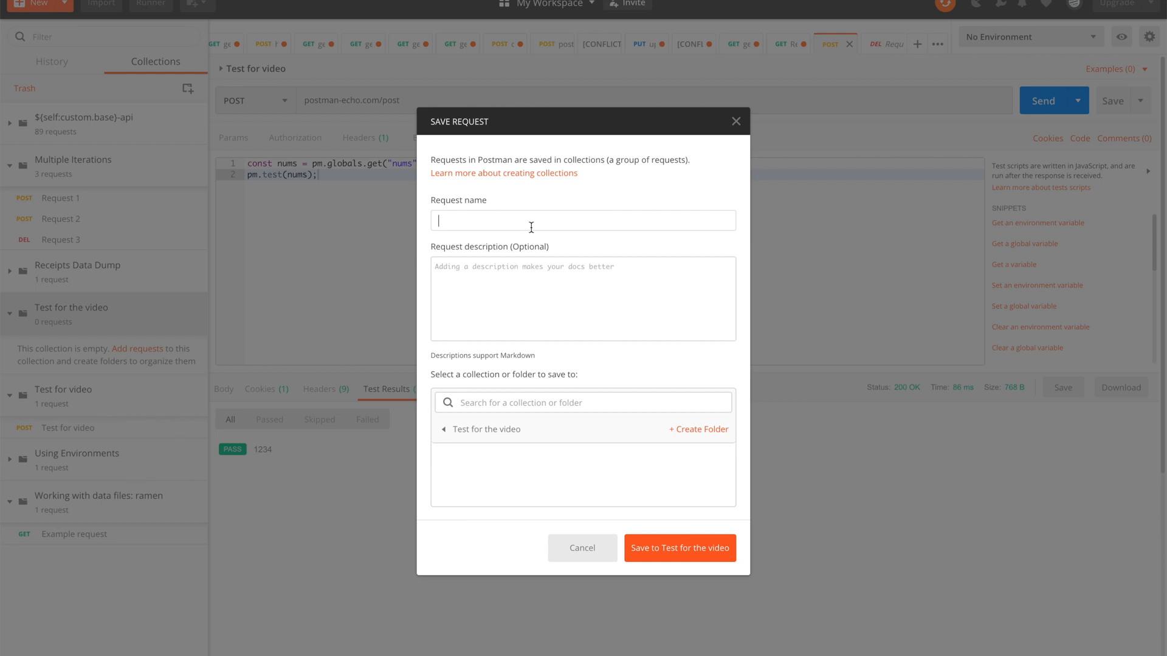
{"action": "type", "text": "A good request"}
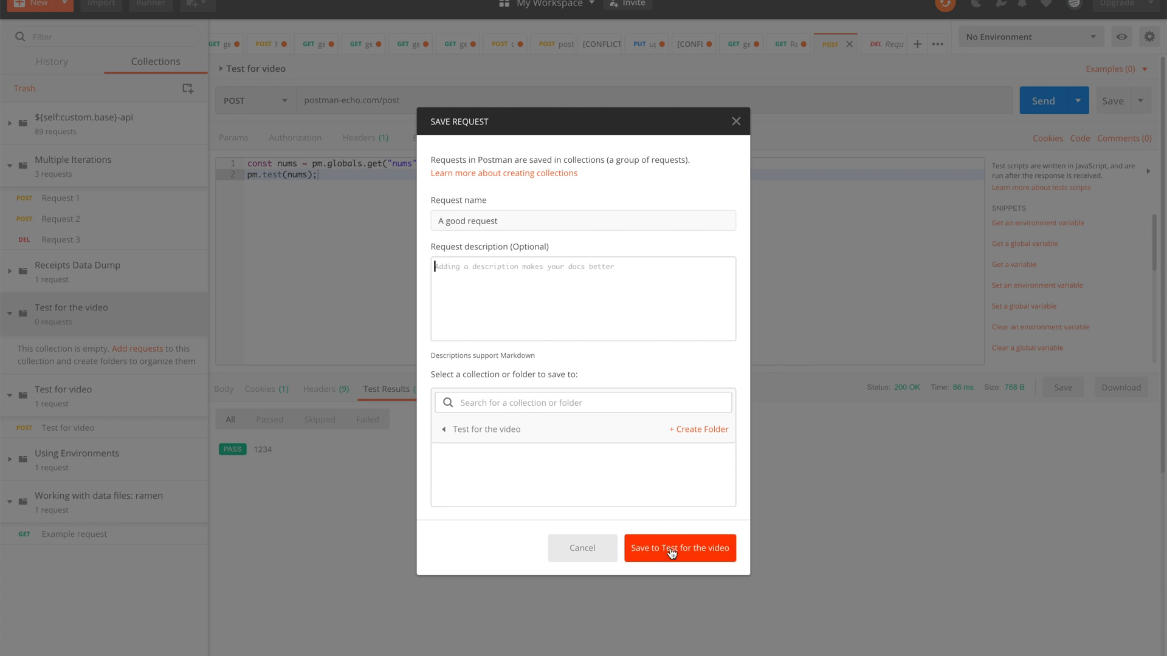
{"action": "left_click", "coordinate": [678, 548]}
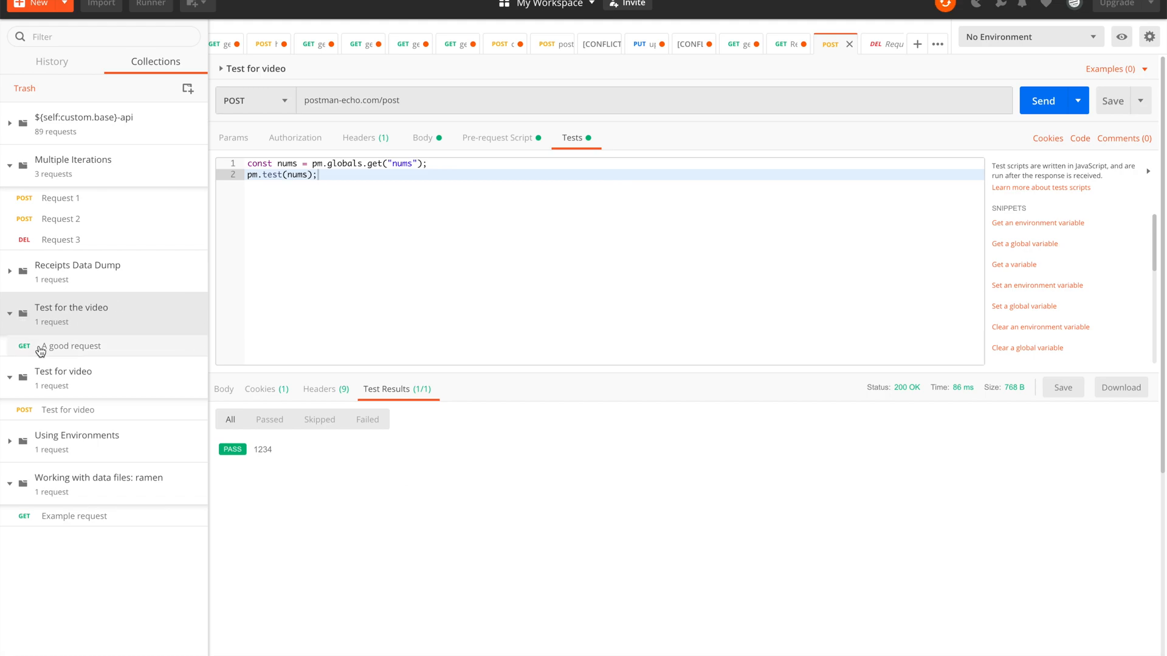
{"action": "left_click", "coordinate": [71, 346]}
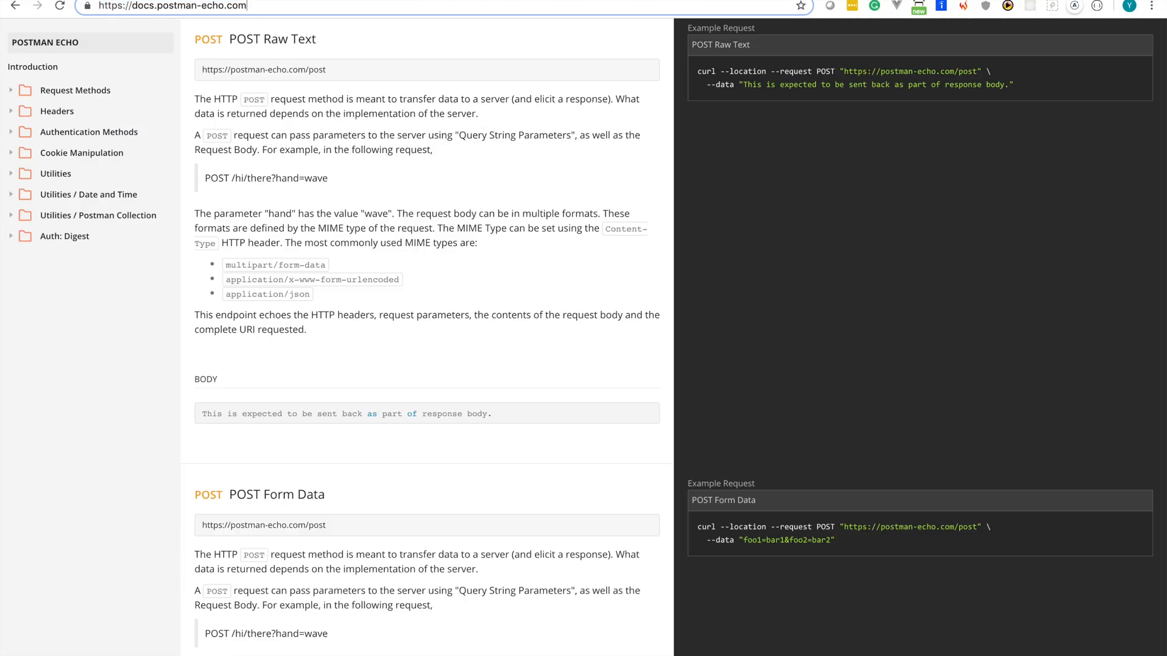
{"action": "double_click", "coordinate": [262, 70]}
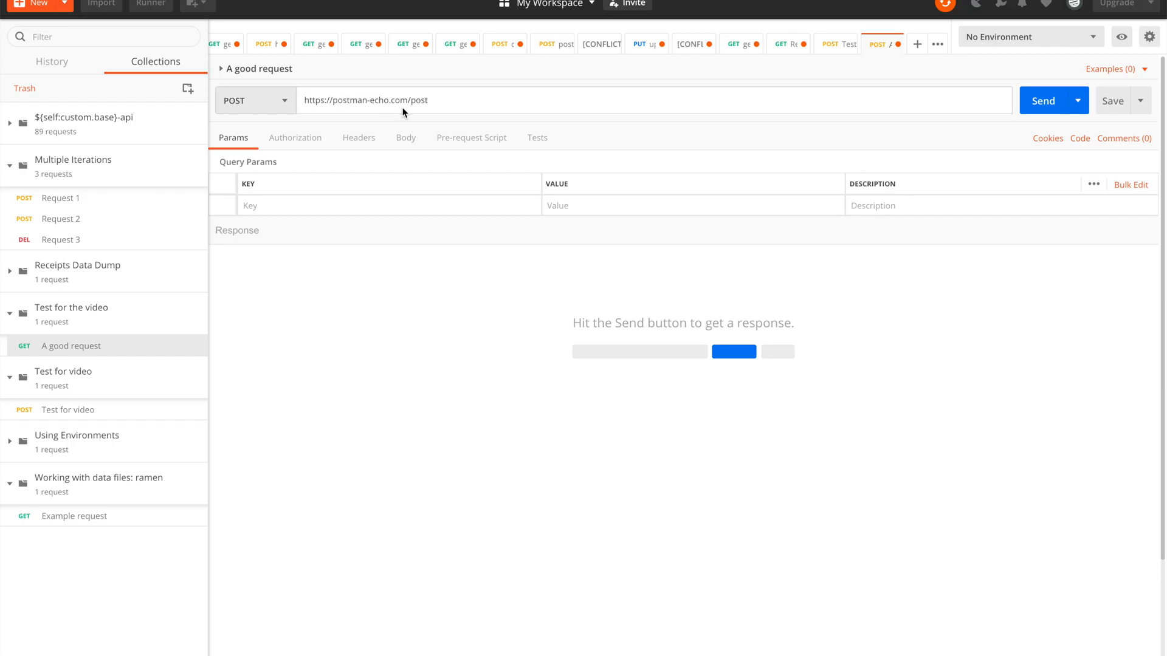
{"action": "double_click", "coordinate": [418, 100]}
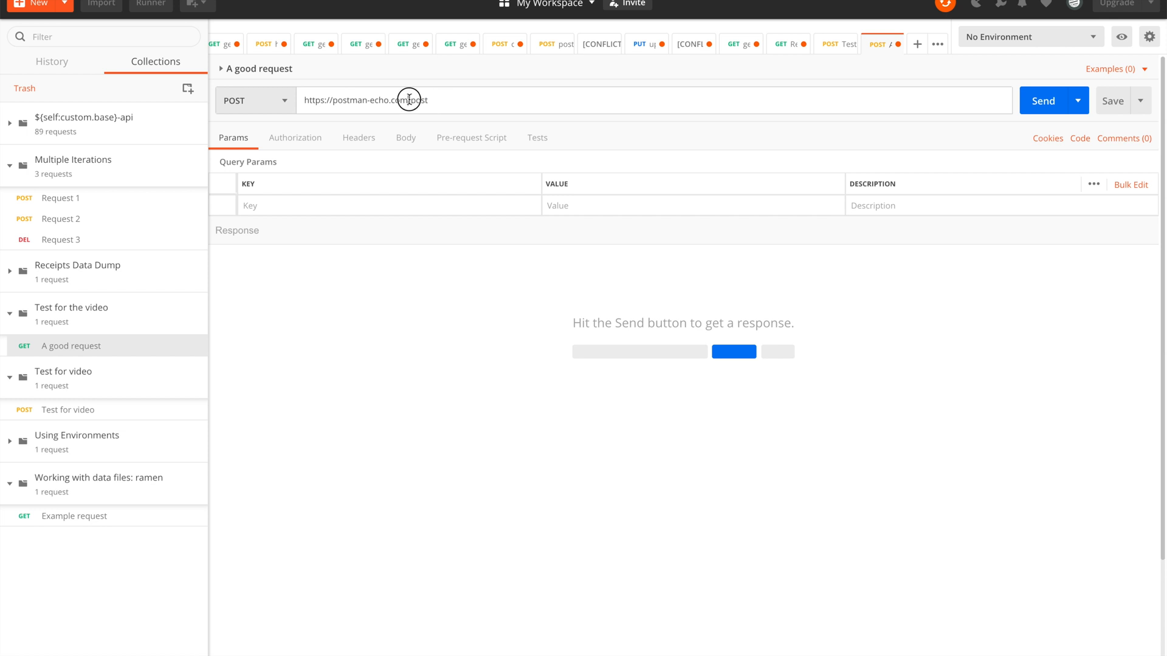
{"action": "double_click", "coordinate": [368, 100]}
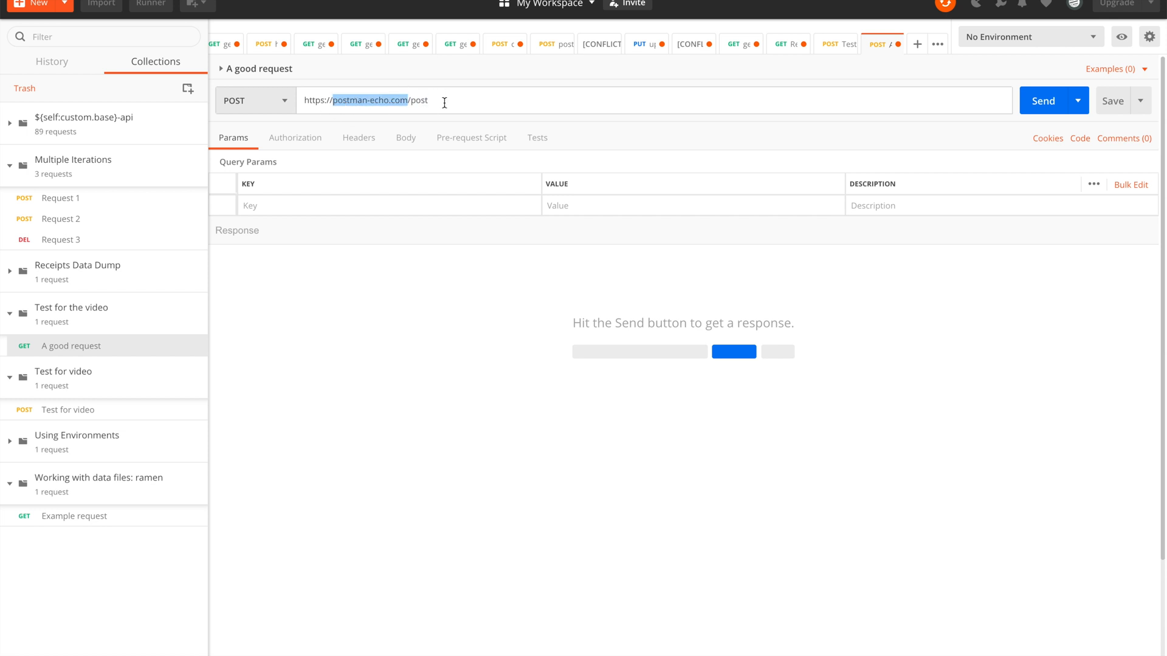
{"action": "mouse_move", "coordinate": [436, 122]}
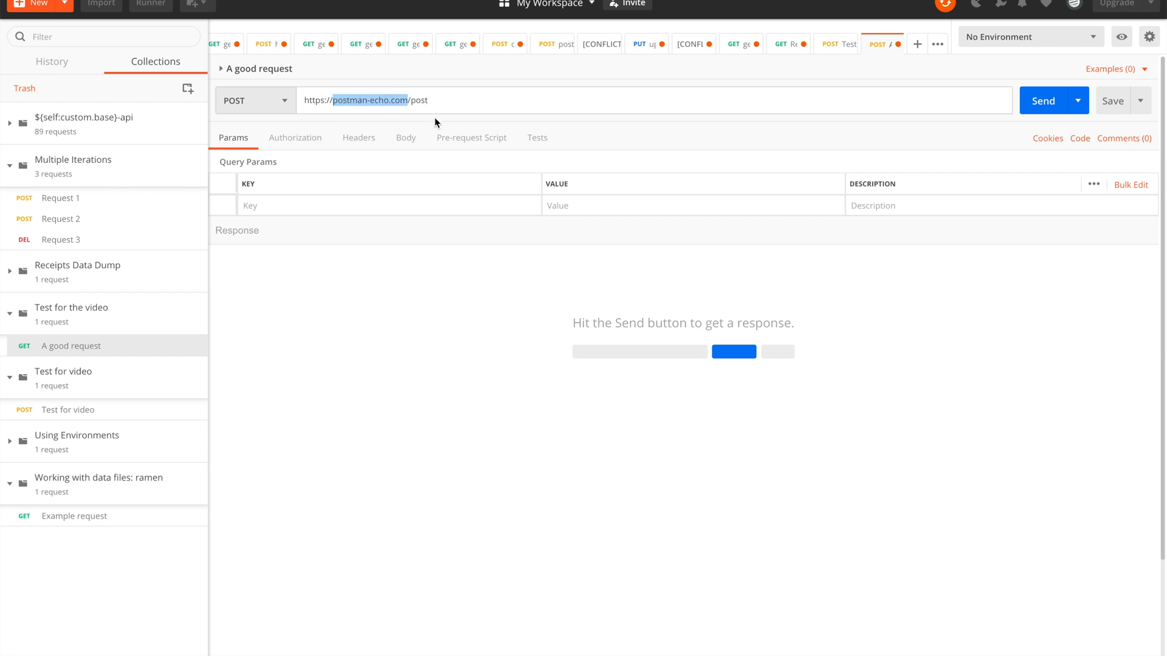
{"action": "mouse_move", "coordinate": [1122, 36]}
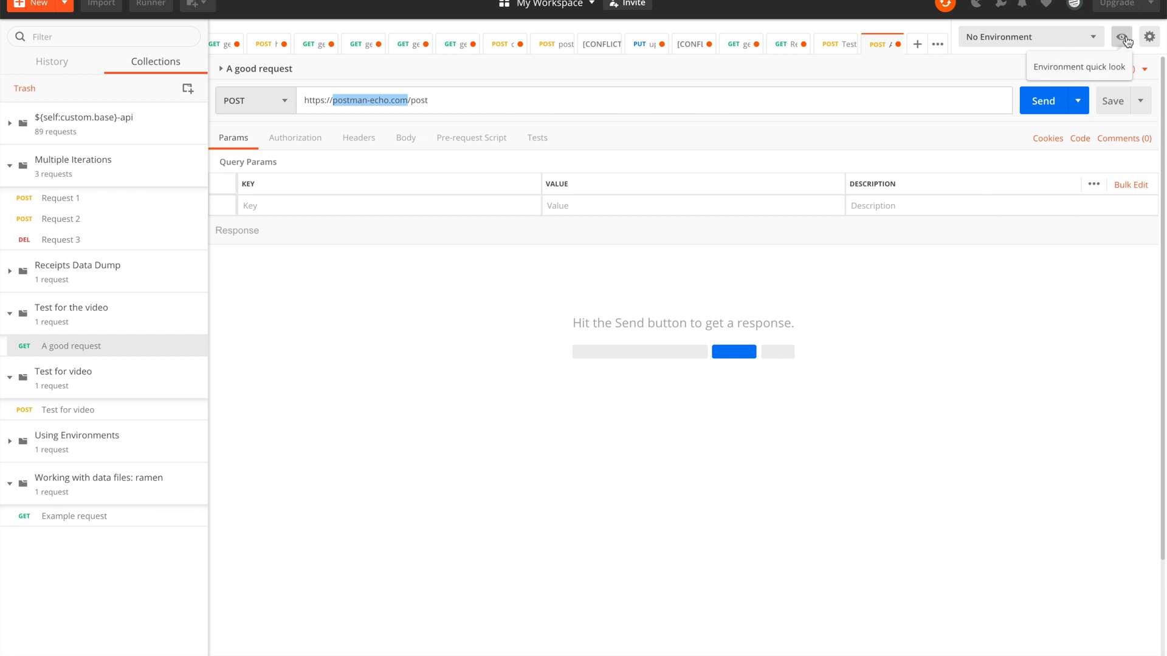
{"action": "left_click", "coordinate": [1127, 37]}
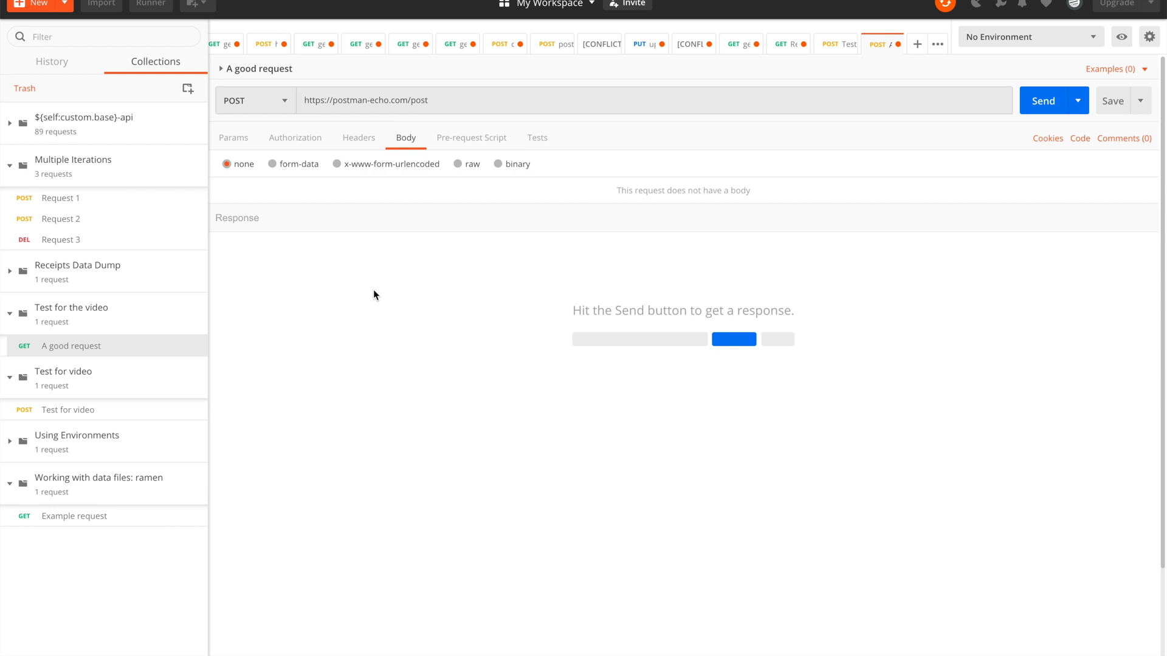
Step: Give the request a raw body in JSON (application/json) format
{"action": "left_click", "coordinate": [458, 164]}
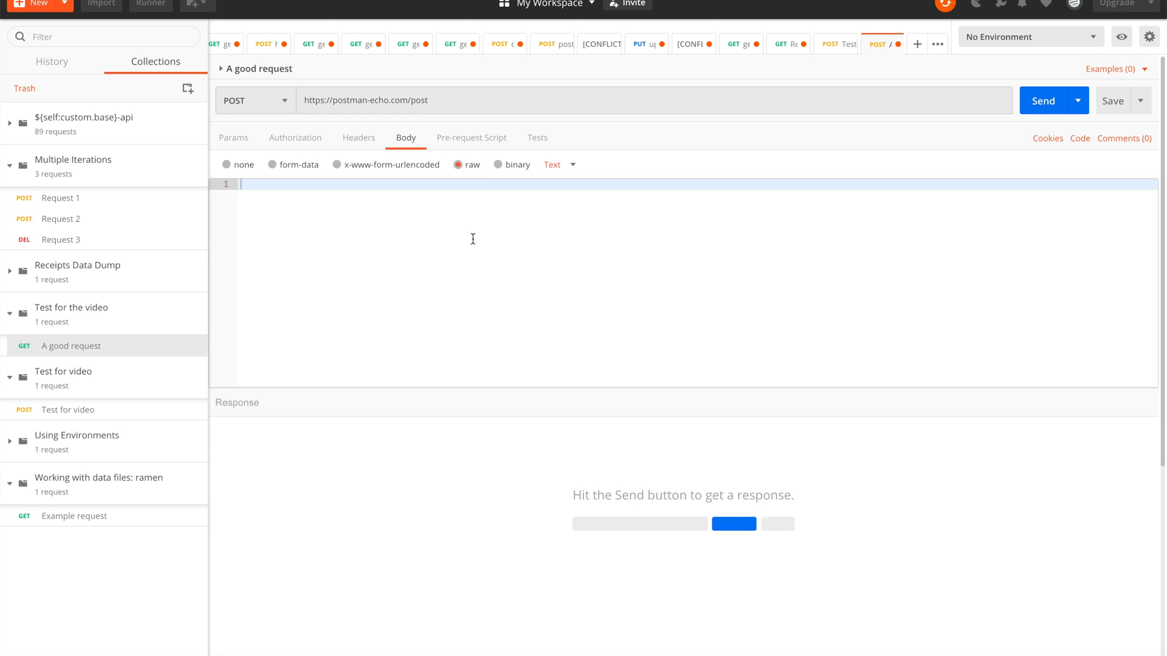
{"action": "left_click", "coordinate": [552, 164]}
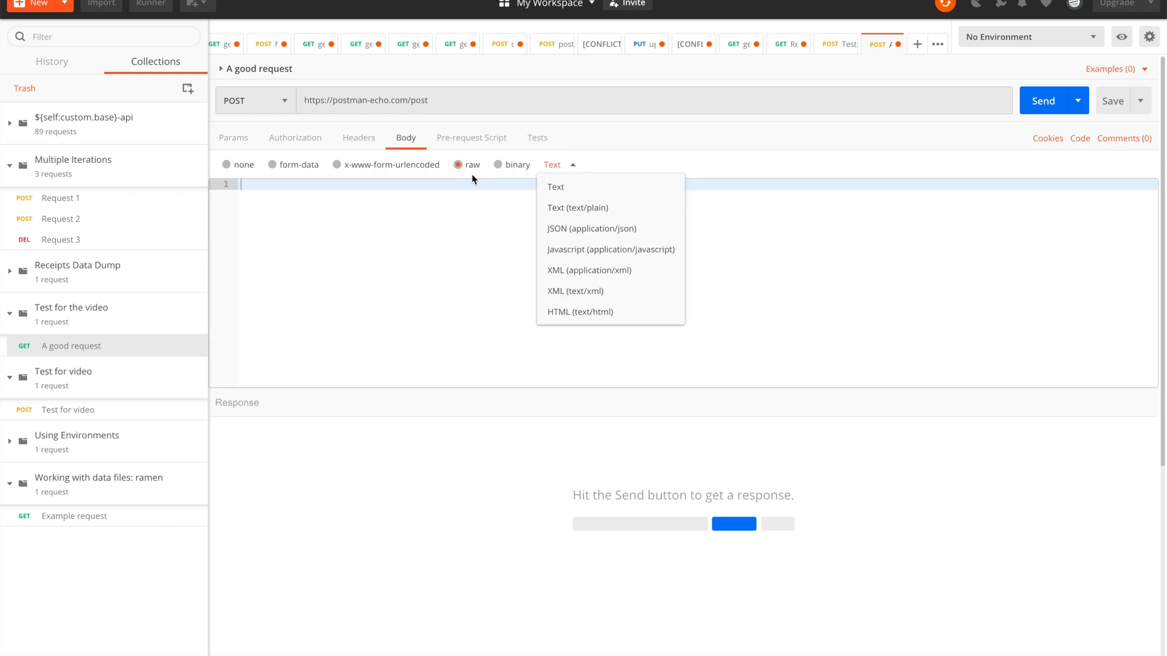
{"action": "left_click", "coordinate": [592, 228]}
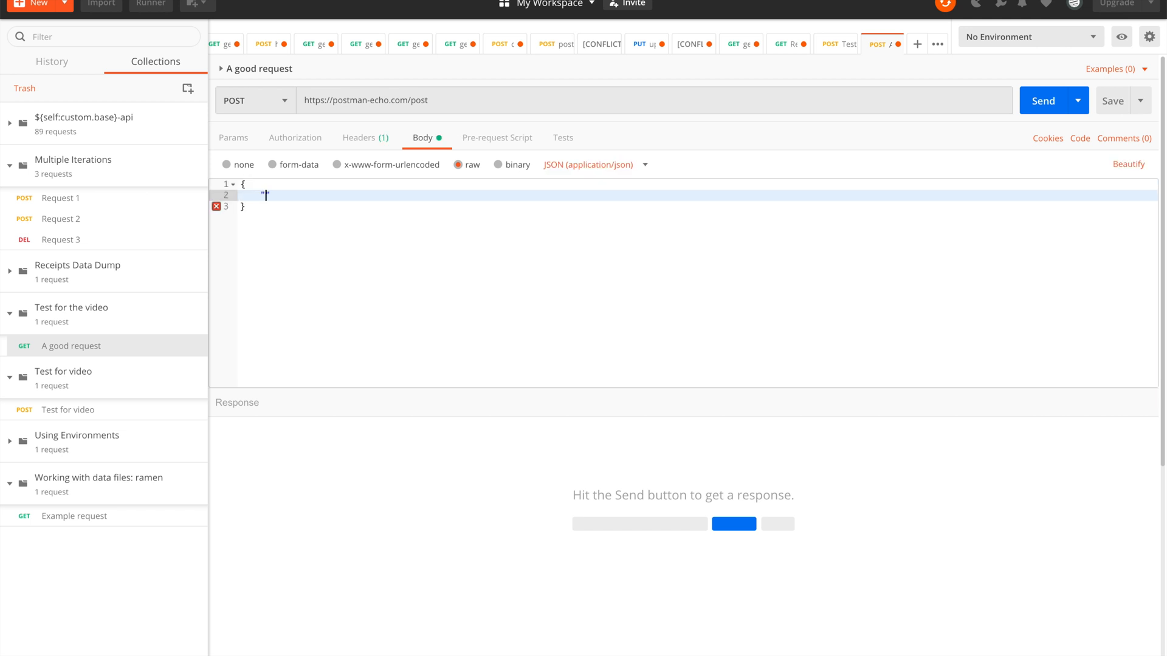
Step: Write the JSON body with testnumber set to {{nums}} and hello set to "hi"
{"action": "type", "text": "test"}
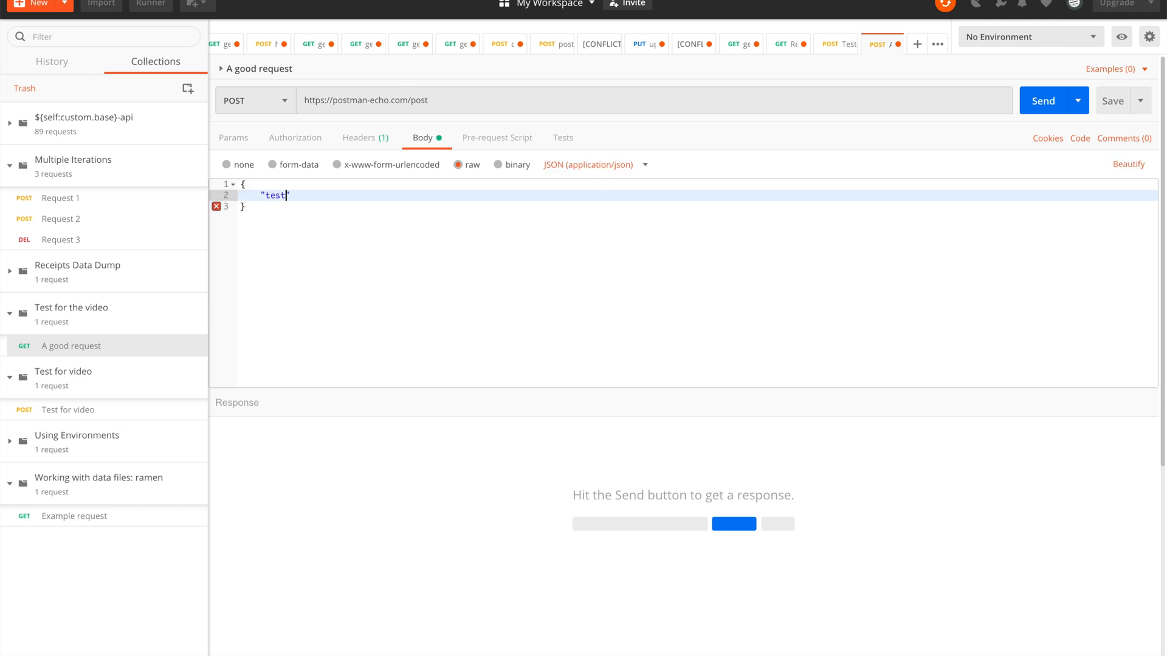
{"action": "type", "text": "number\":"}
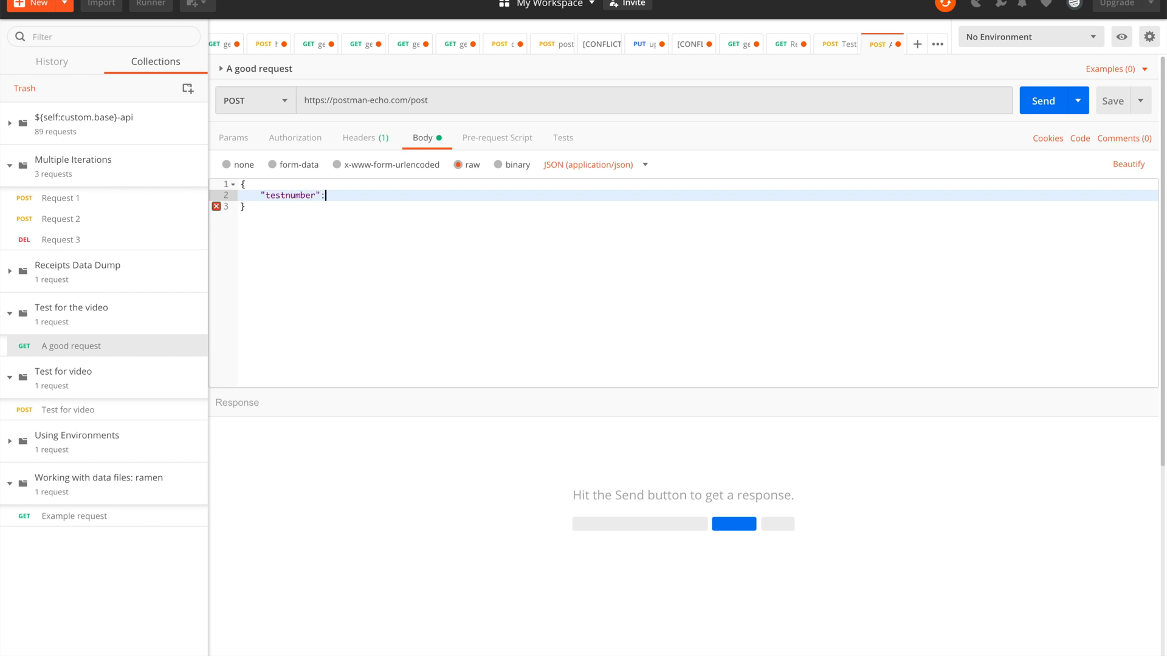
{"action": "type", "text": "{{nums"}
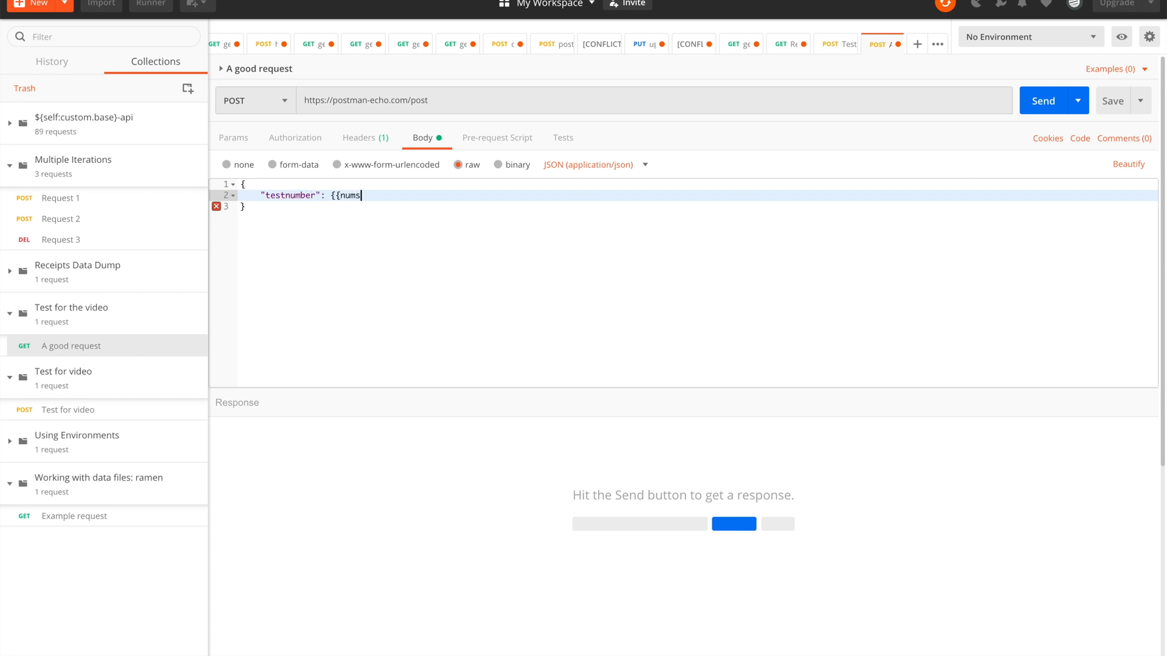
{"action": "type", "text": "}},"}
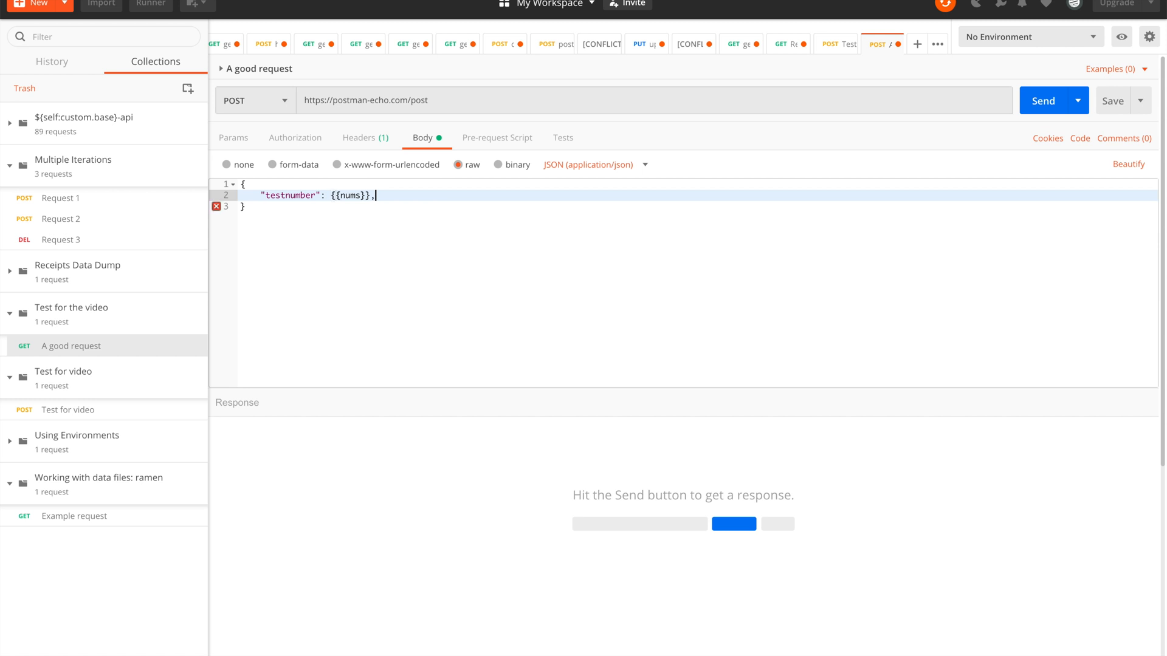
{"action": "type", "text": "\"hello\""}
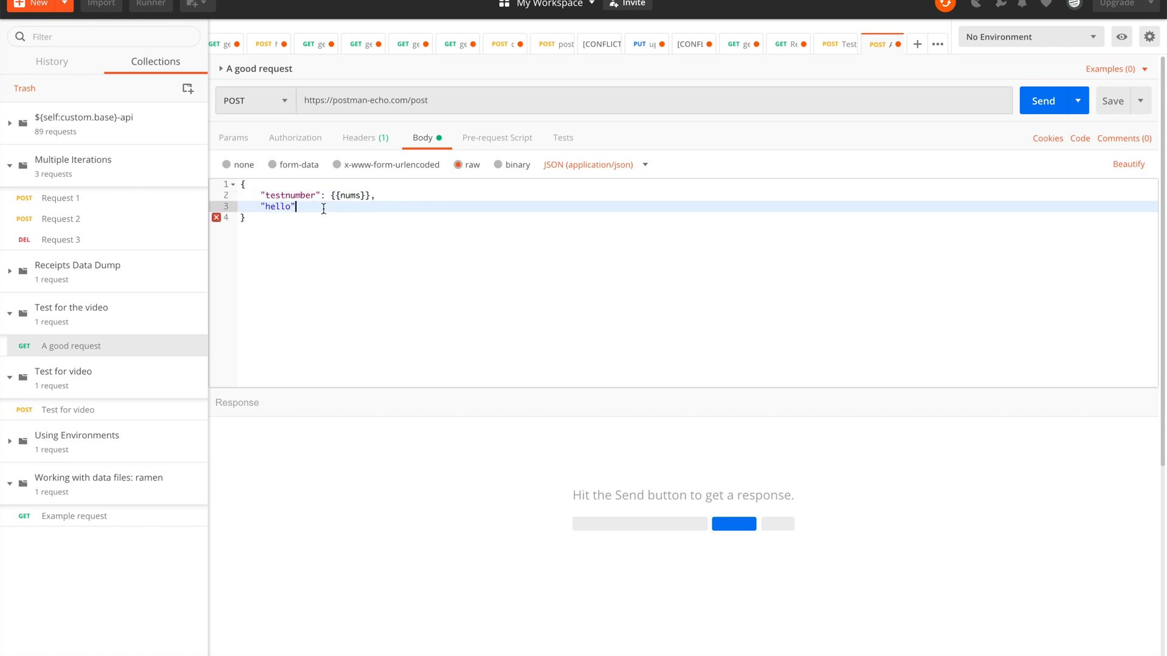
{"action": "type", "text": ": \"hi\""}
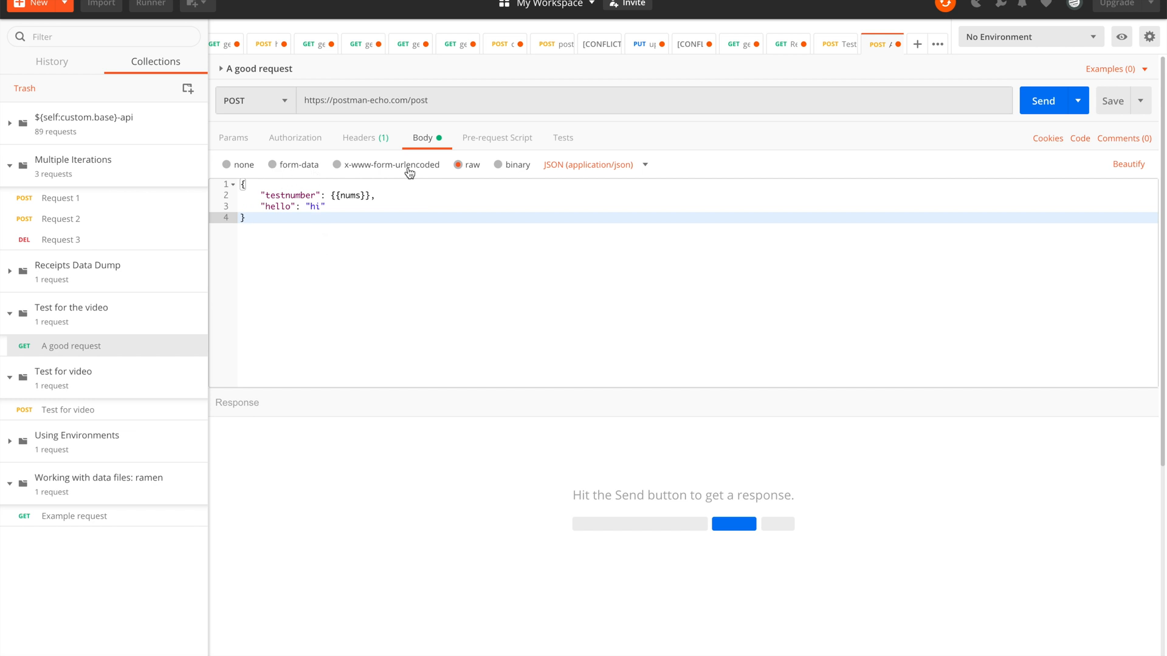
{"action": "mouse_move", "coordinate": [573, 139]}
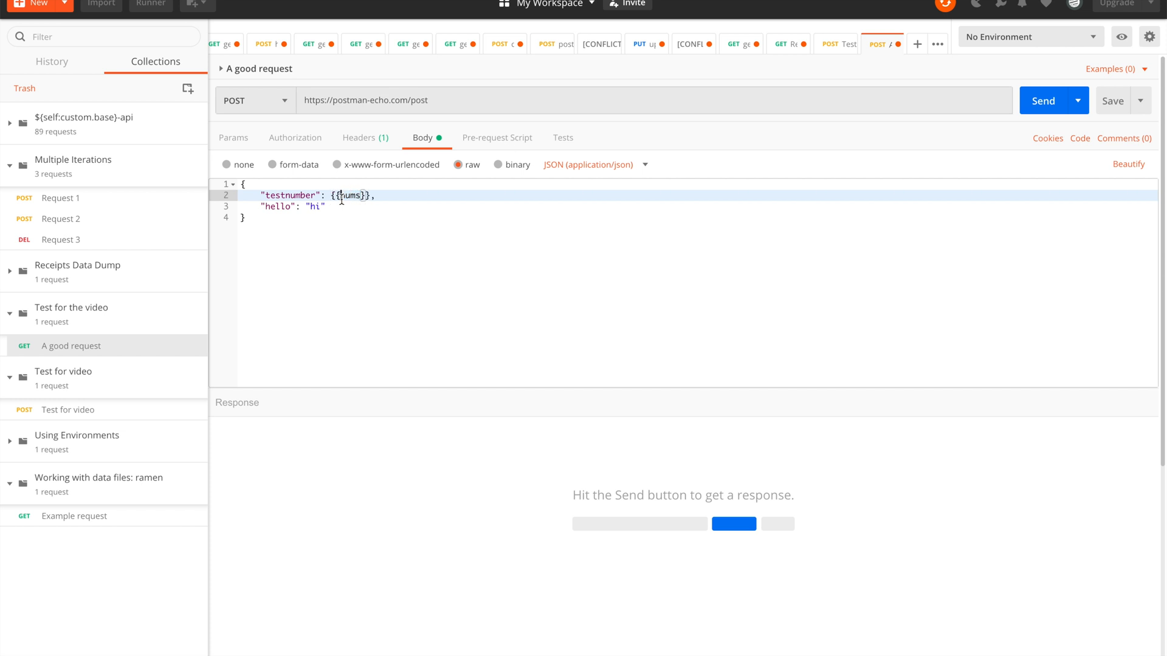
{"action": "left_click", "coordinate": [497, 138]}
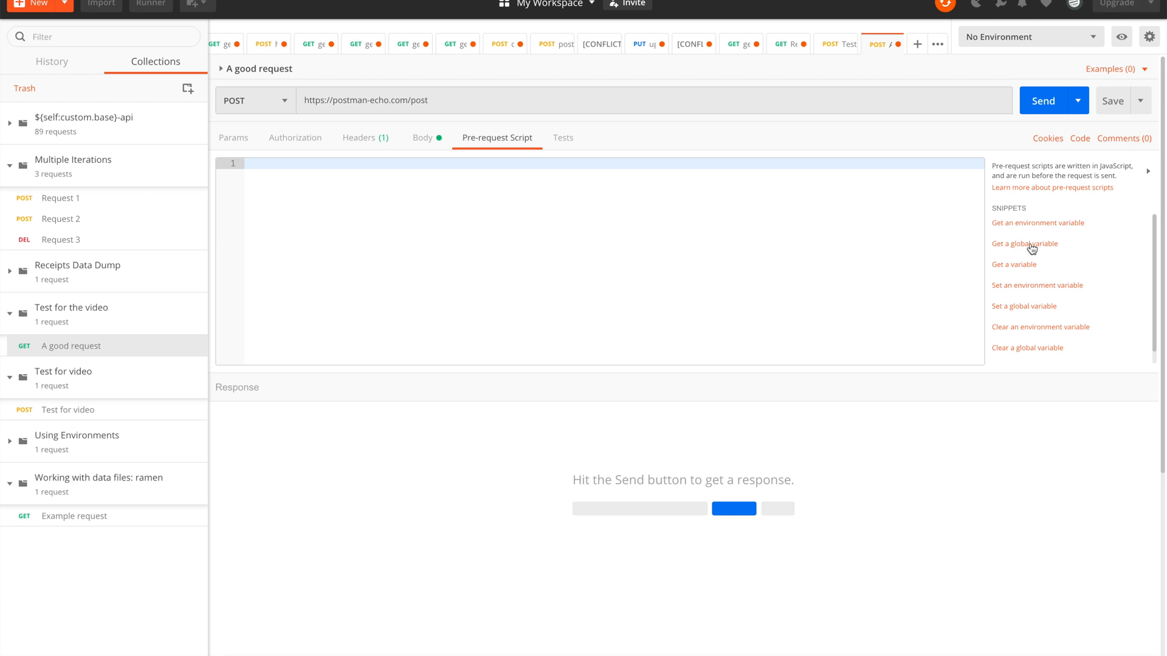
Step: Script reading global nums, lastNumber from its last digit, and nextNumber from it
{"action": "left_click", "coordinate": [1023, 243]}
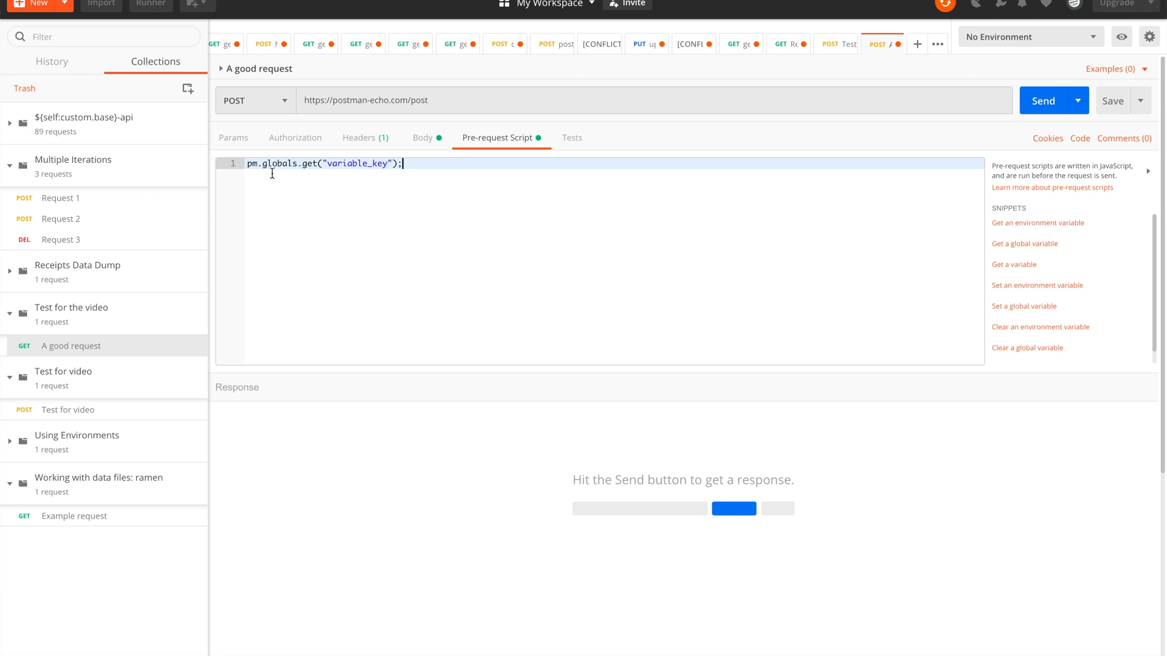
{"action": "type", "text": "const nums ="}
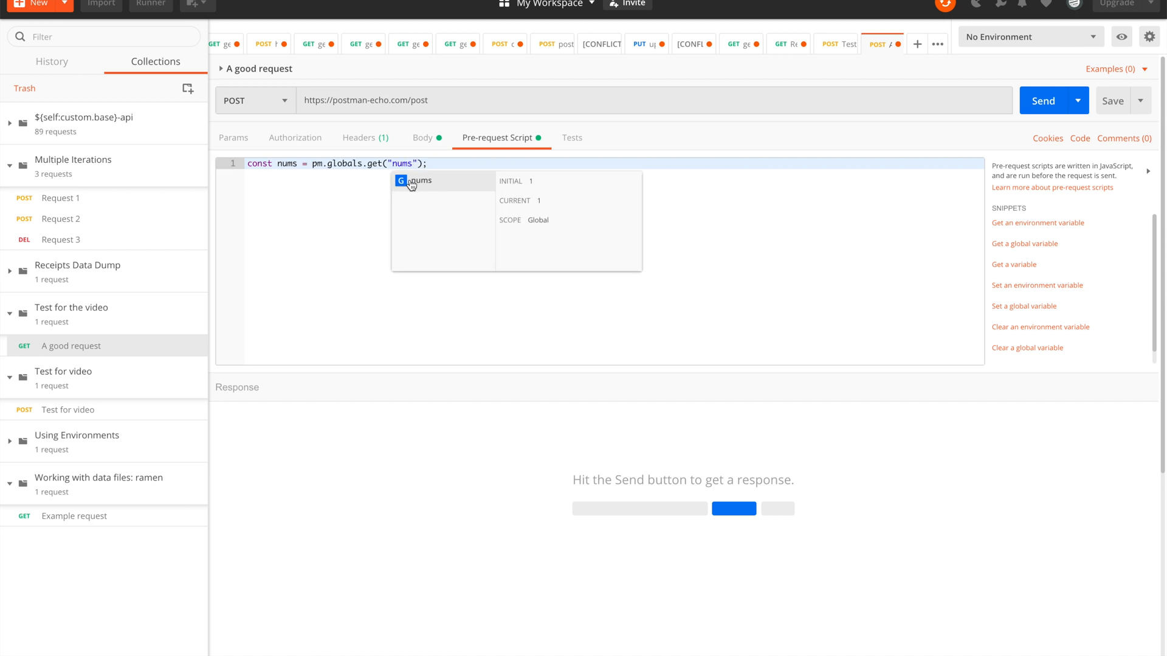
{"action": "key", "text": "Backspace"}
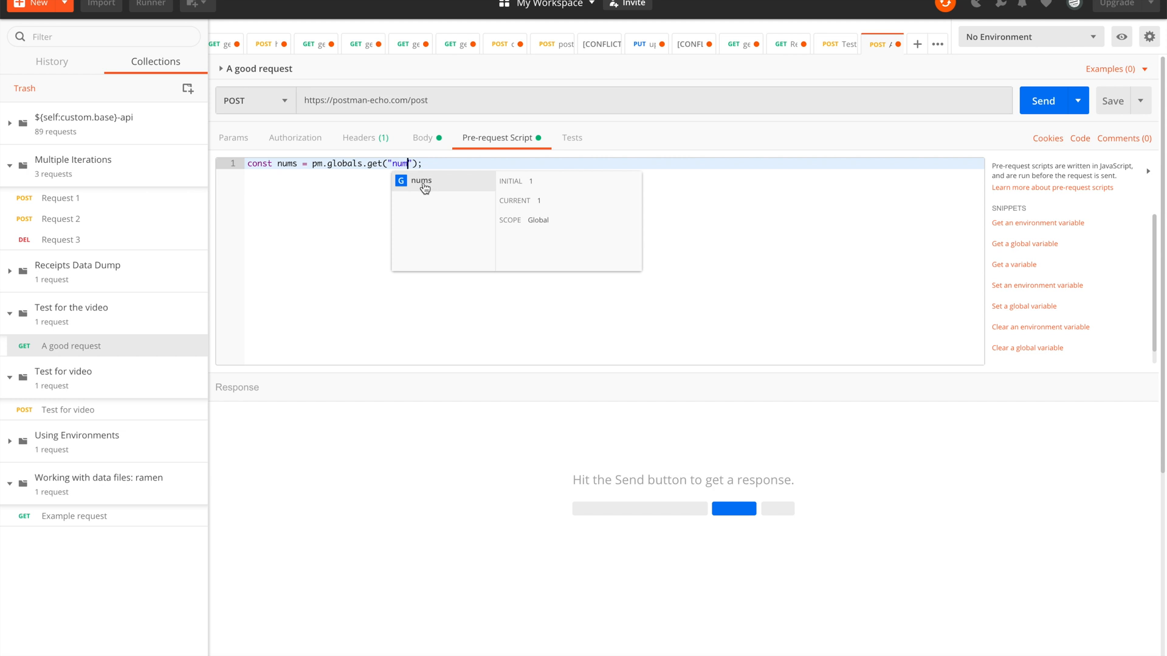
{"action": "left_click", "coordinate": [422, 181]}
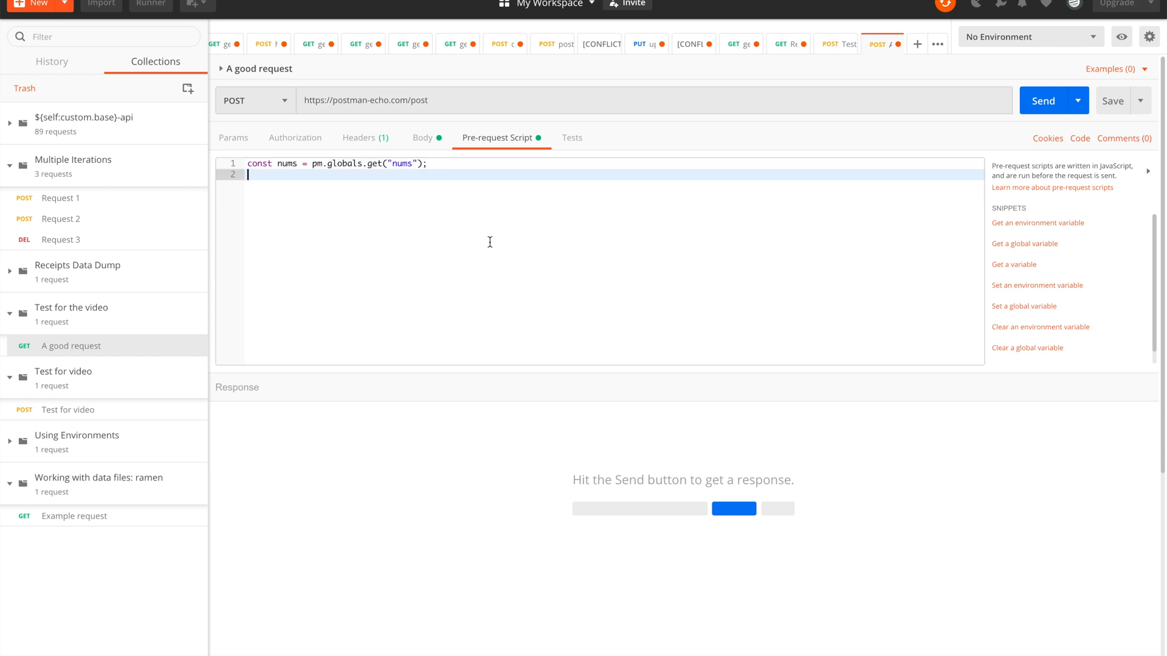
{"action": "type", "text": "const lastNumber = parseInt(nums.slice(-1));"}
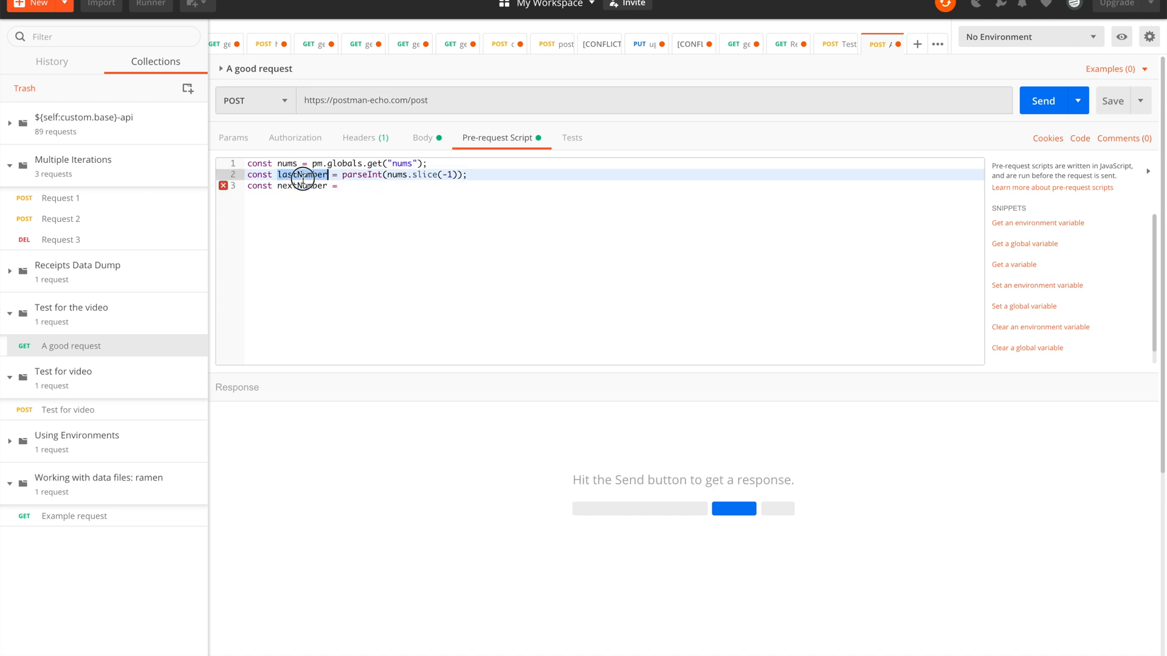
{"action": "type", "text": "lastNumber + 1;"}
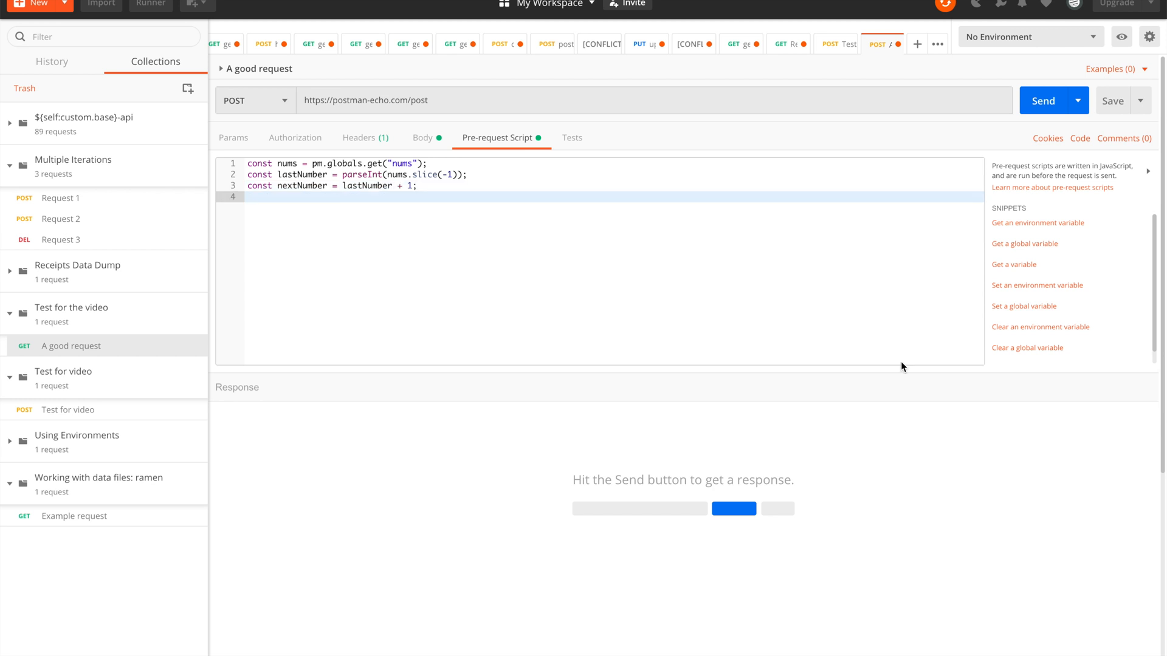
{"action": "key", "text": "Enter"}
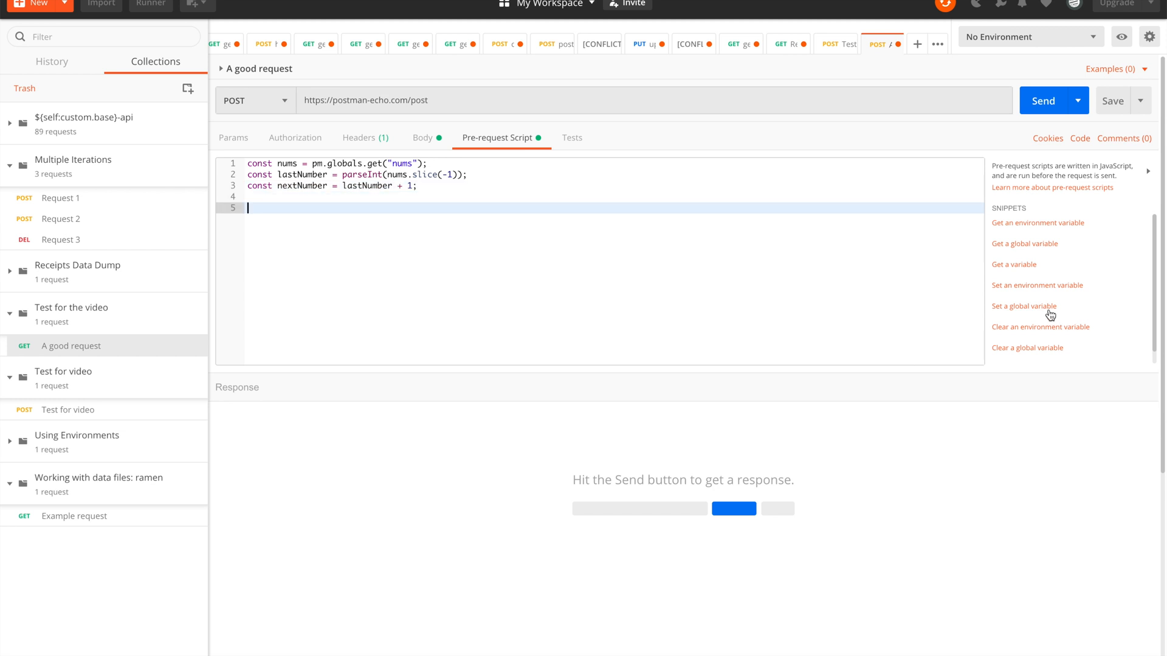
Step: Set global nums to nums + nextNumber using the 'Set a global variable' snippet
{"action": "left_click", "coordinate": [1023, 306]}
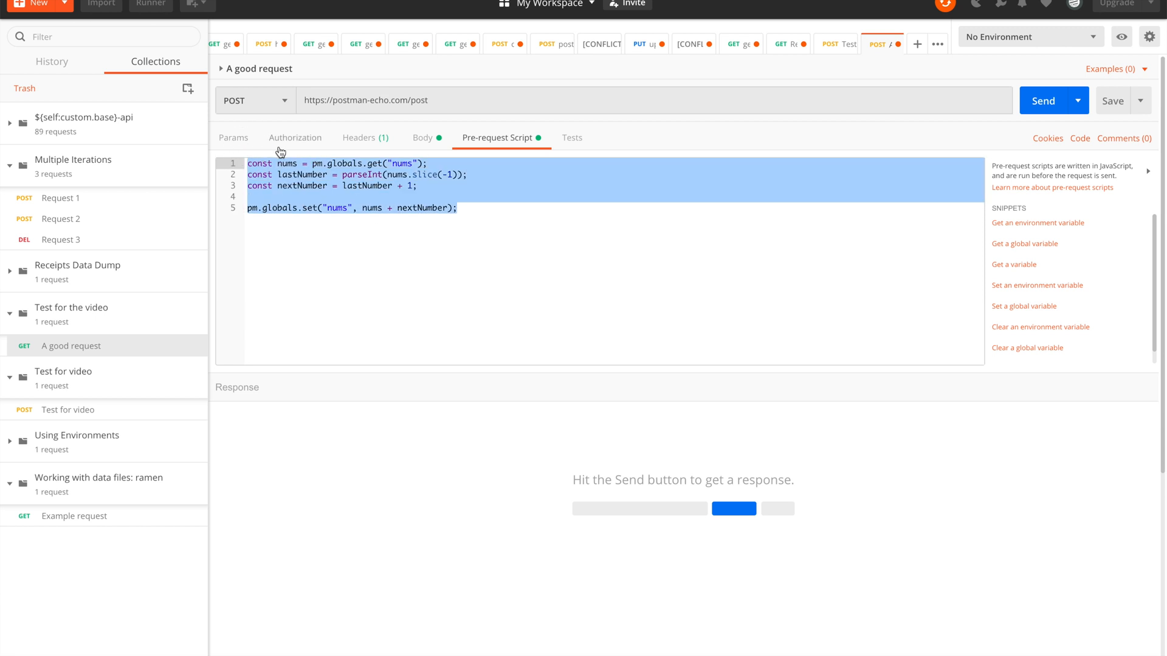
{"action": "left_click", "coordinate": [422, 137]}
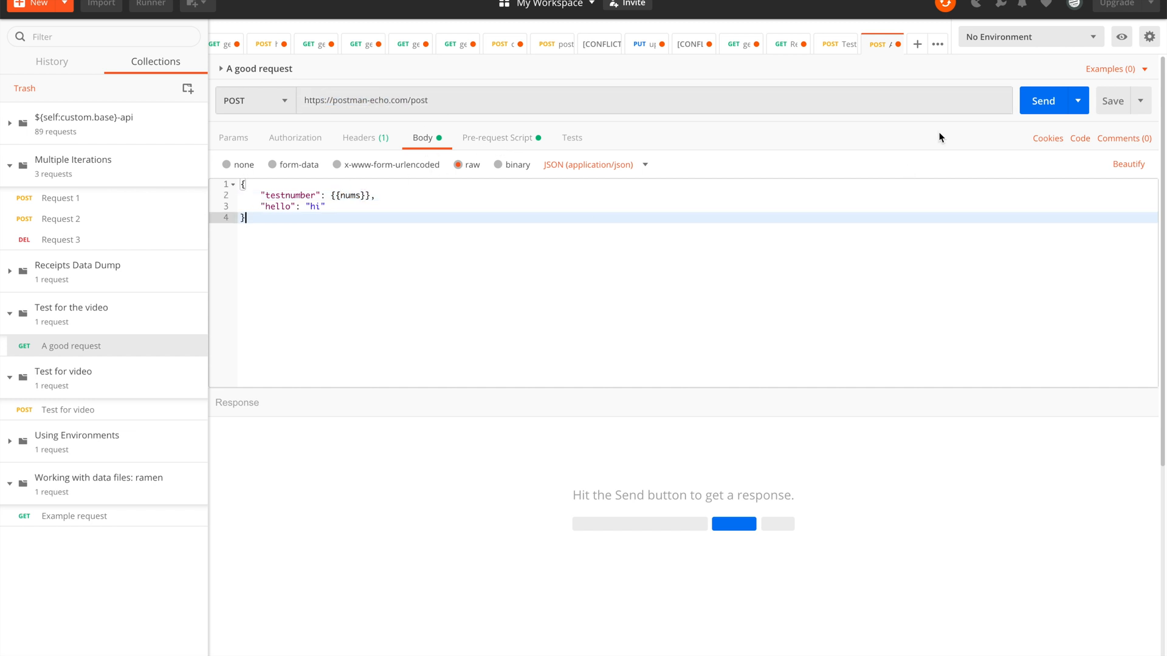
Step: Send the request twice so the echoed testnumber grows from 12 to 123
{"action": "left_click", "coordinate": [1041, 101]}
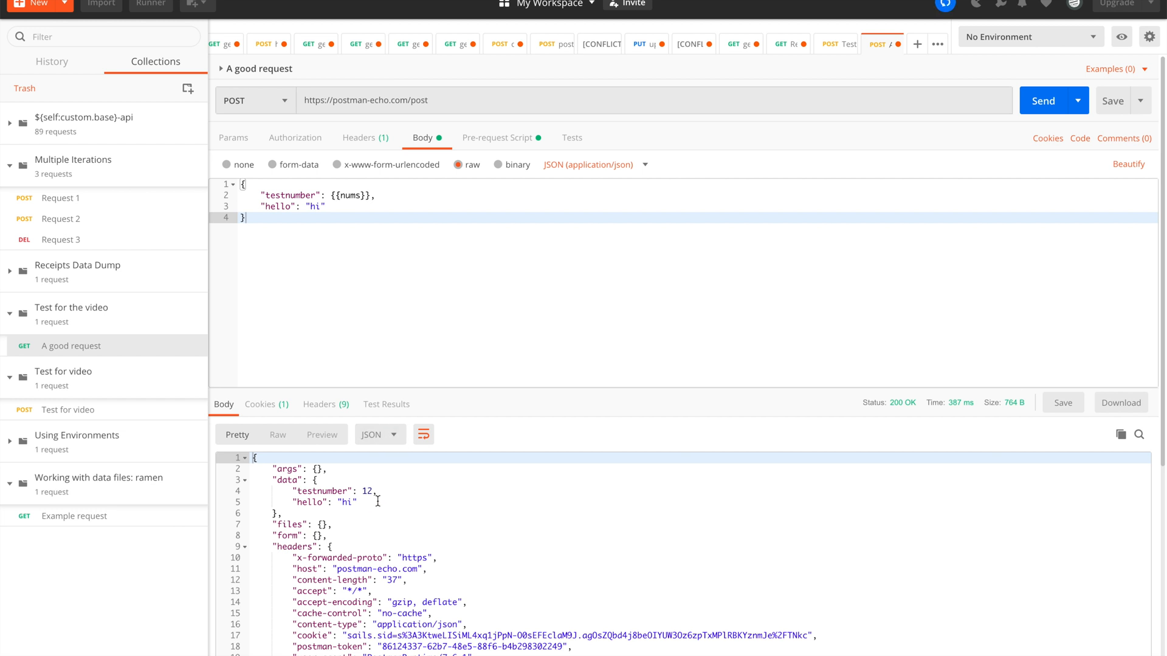
{"action": "mouse_move", "coordinate": [276, 486]}
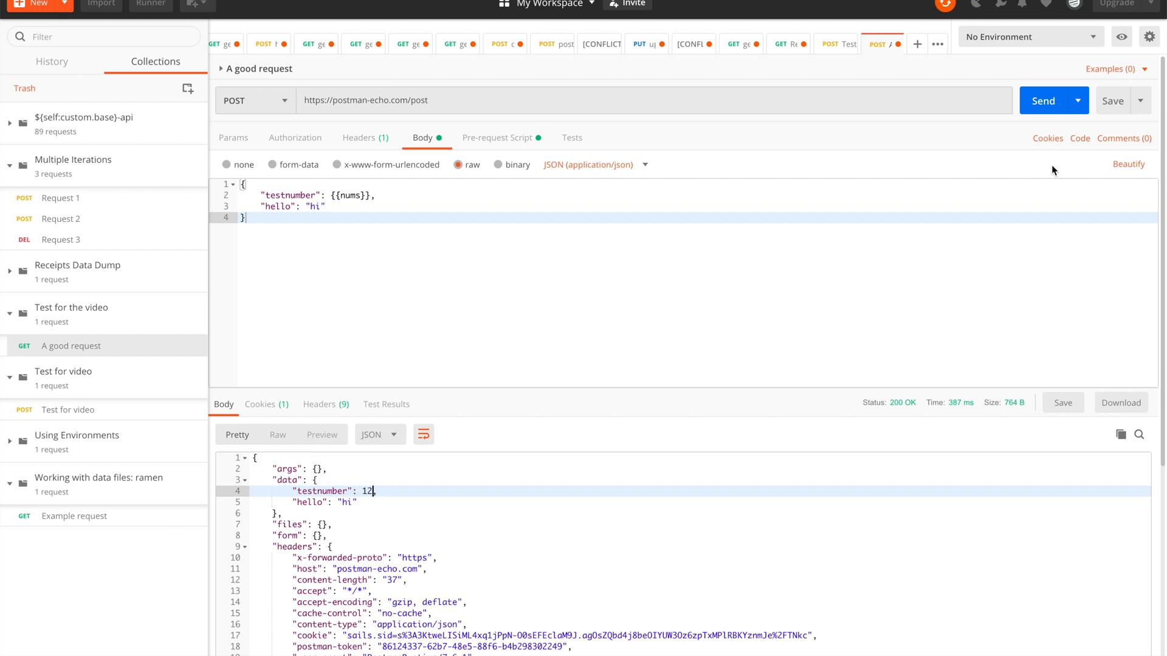
{"action": "left_click", "coordinate": [1041, 101]}
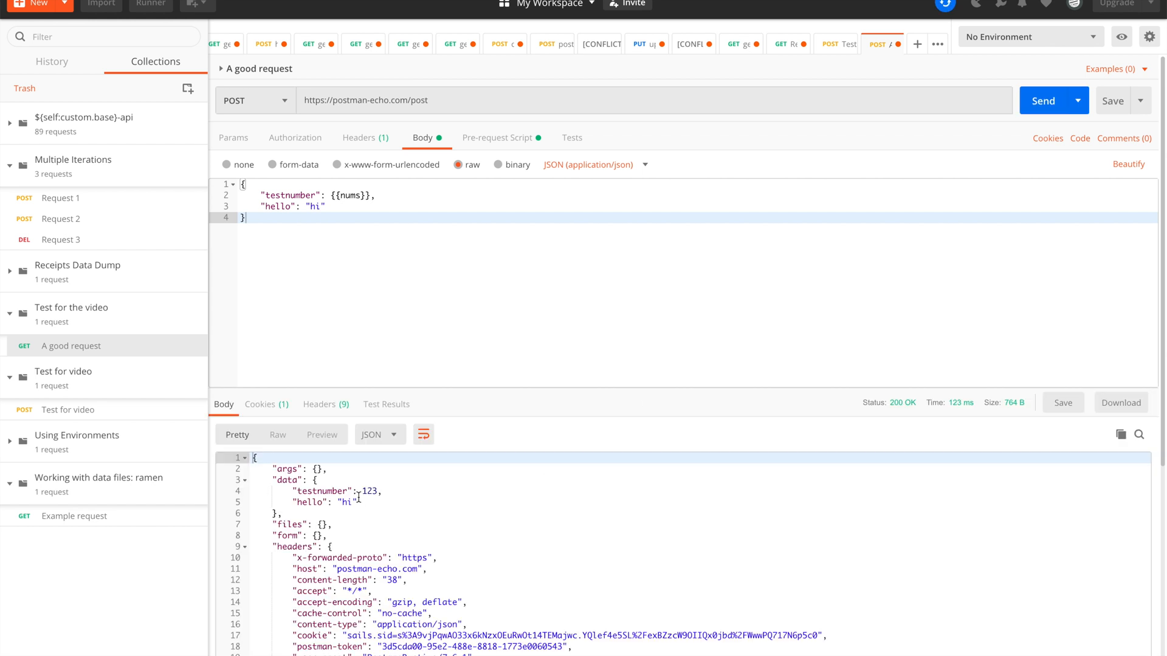
{"action": "left_click", "coordinate": [1043, 101]}
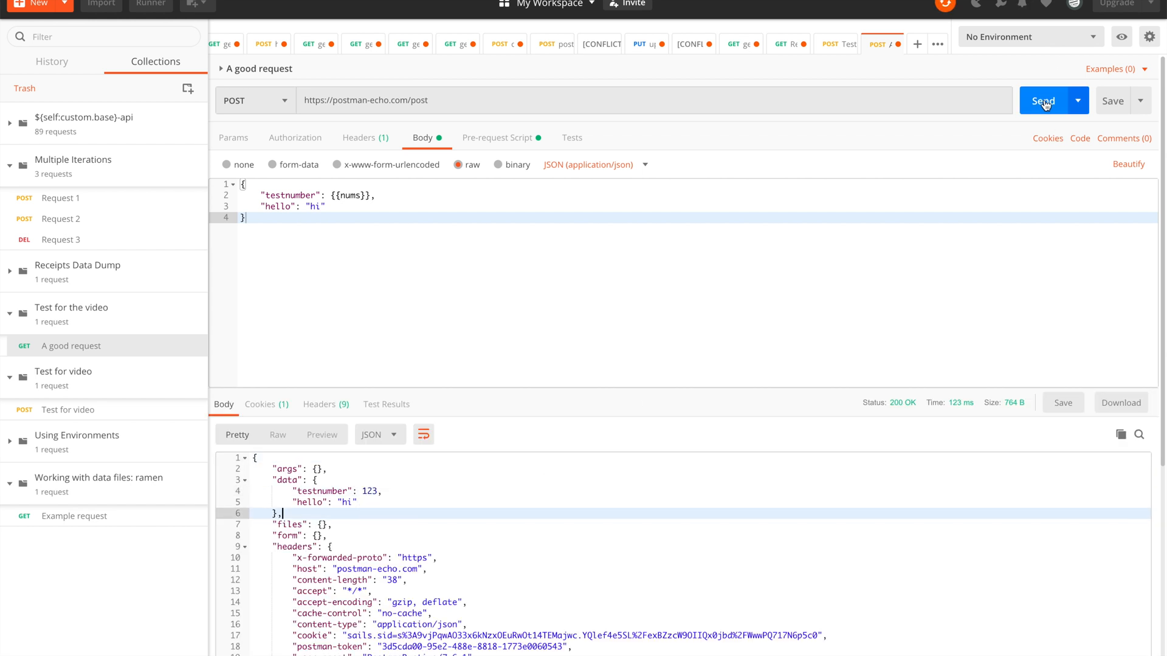
{"action": "mouse_move", "coordinate": [151, 4]}
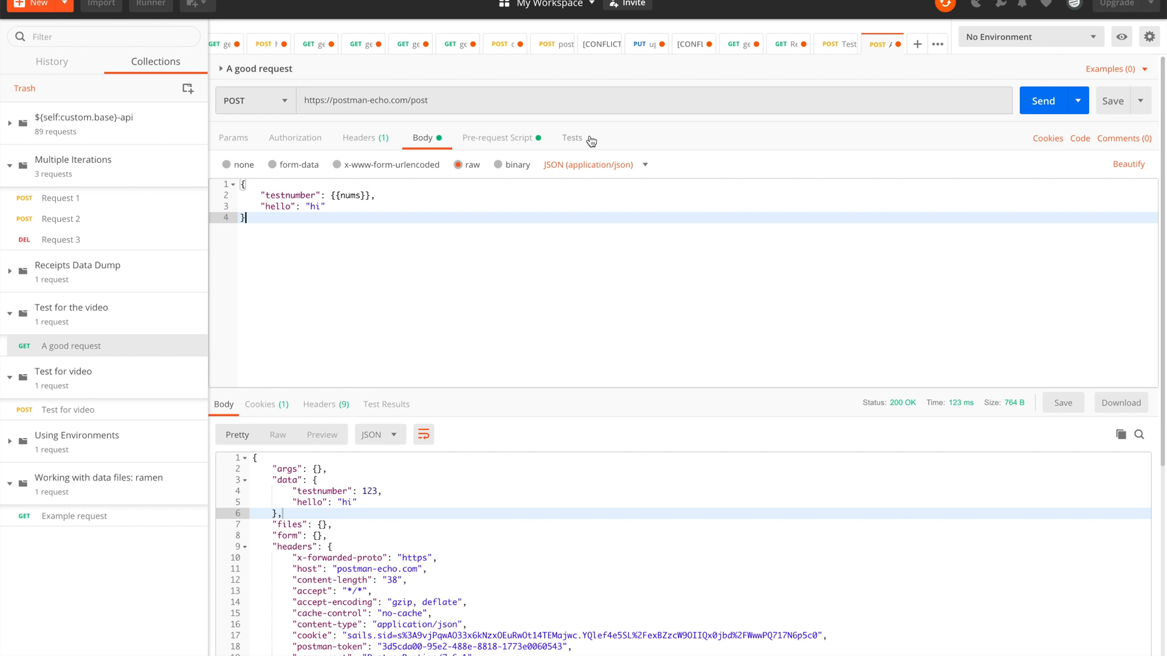
Step: Write a Tests script reading global nums into const nums and calling pm.test(nums)
{"action": "left_click", "coordinate": [571, 137]}
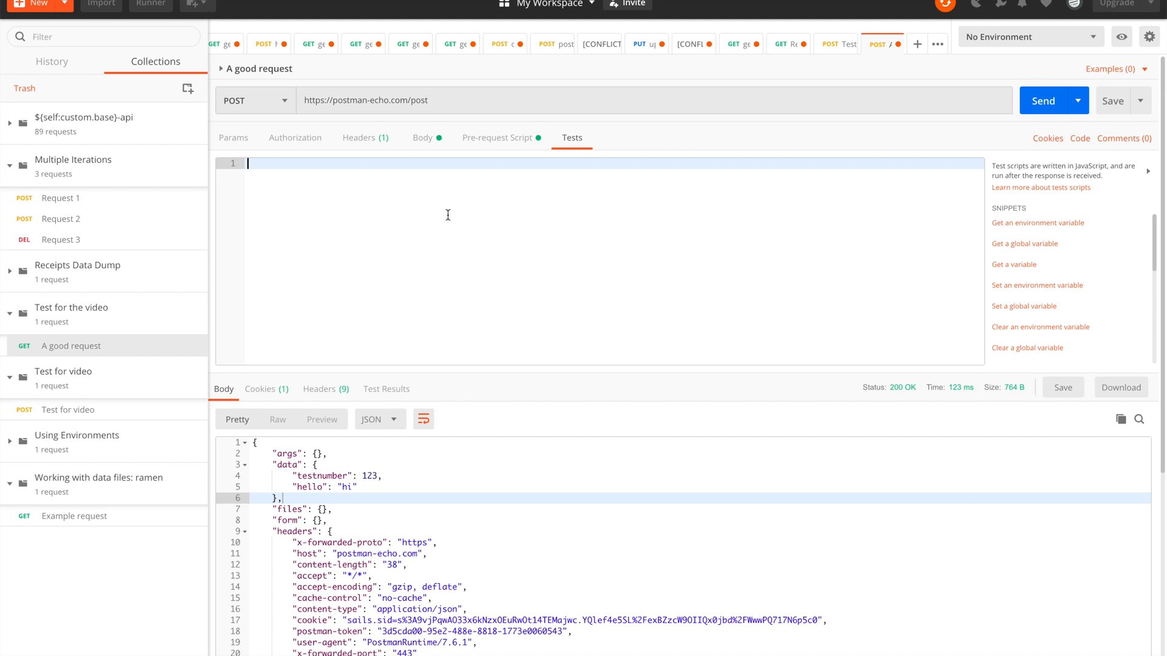
{"action": "type", "text": "pm.test()"}
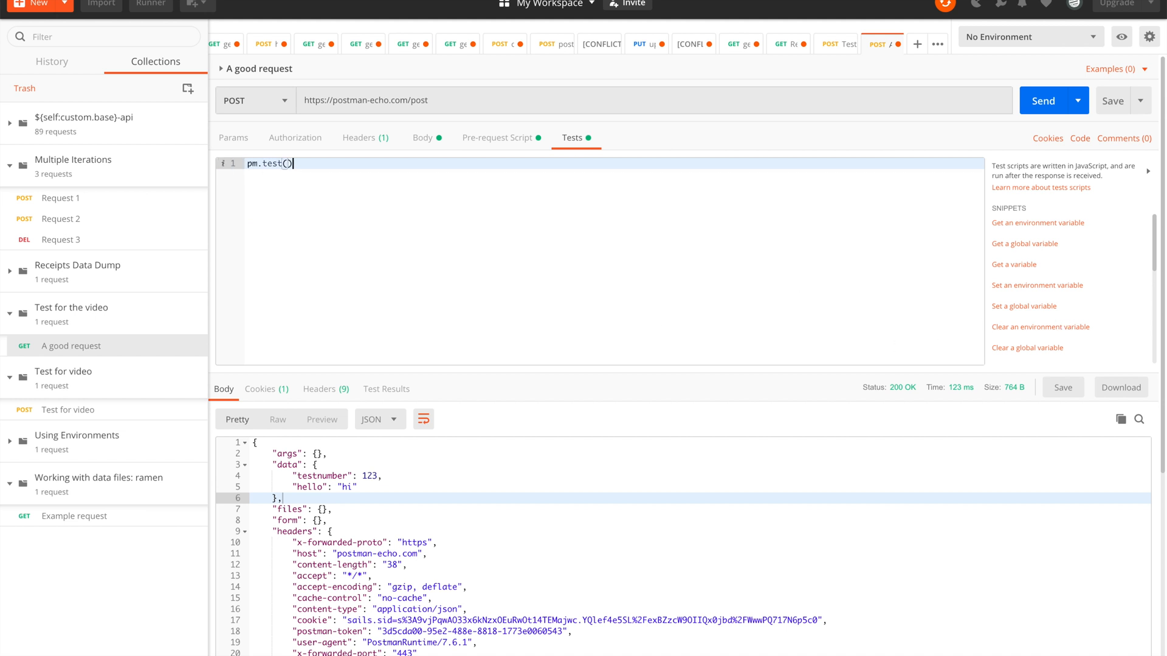
{"action": "key", "text": "Enter"}
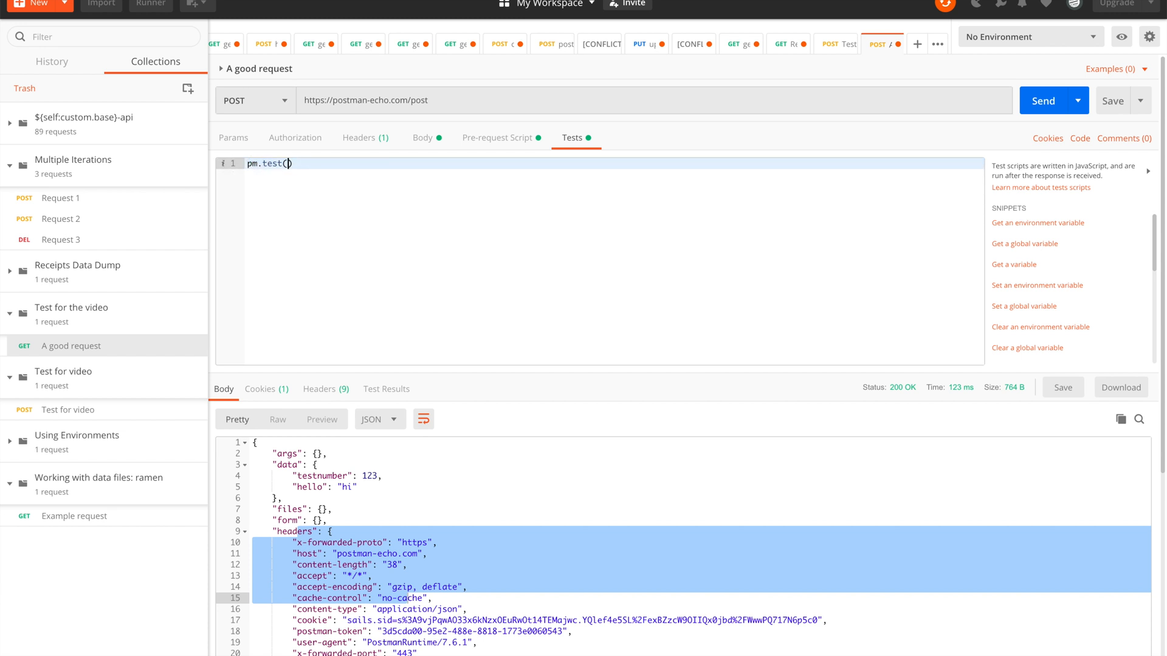
{"action": "key", "text": "Enter"}
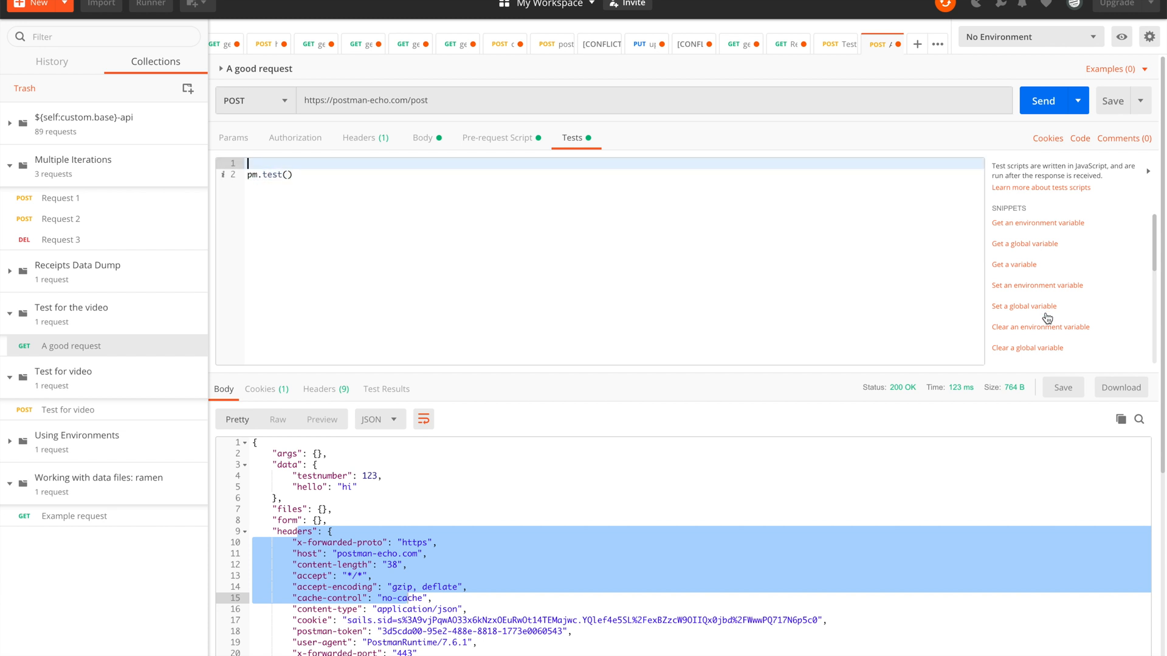
{"action": "left_click", "coordinate": [1023, 243]}
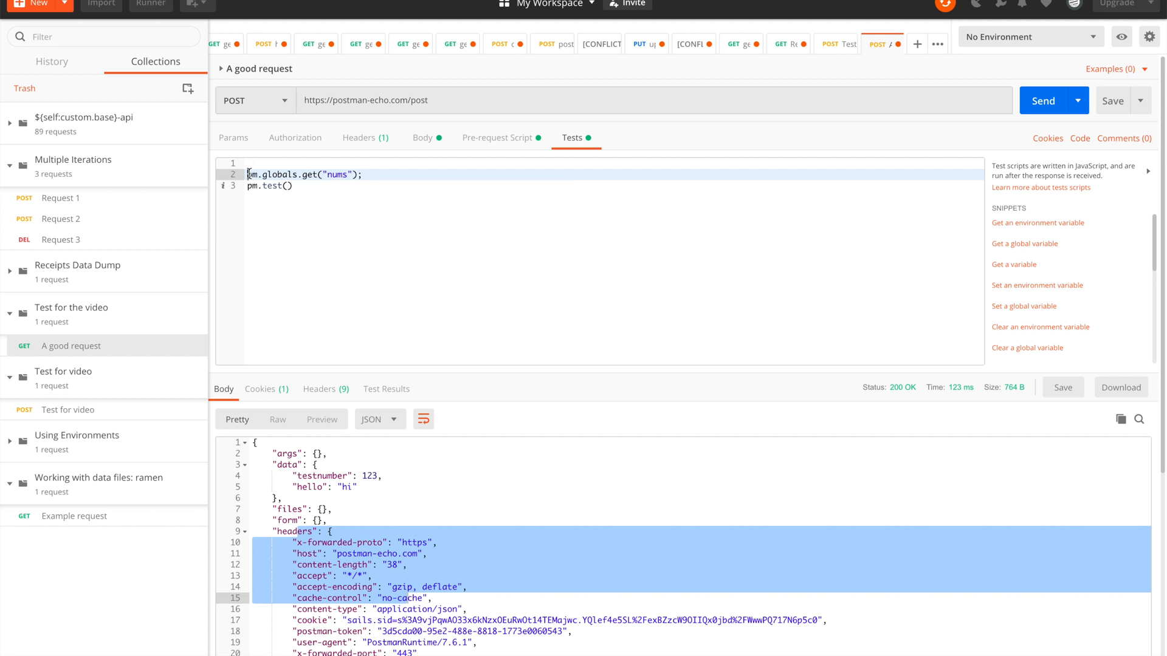
{"action": "type", "text": "const nums ="}
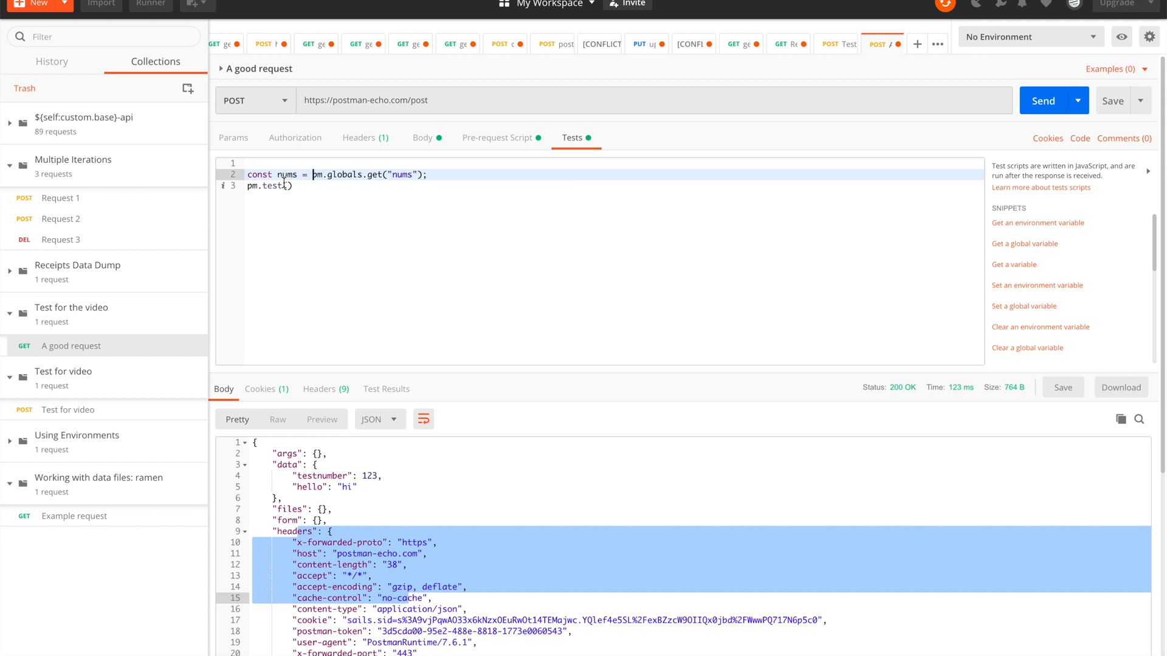
{"action": "type", "text": "nums"}
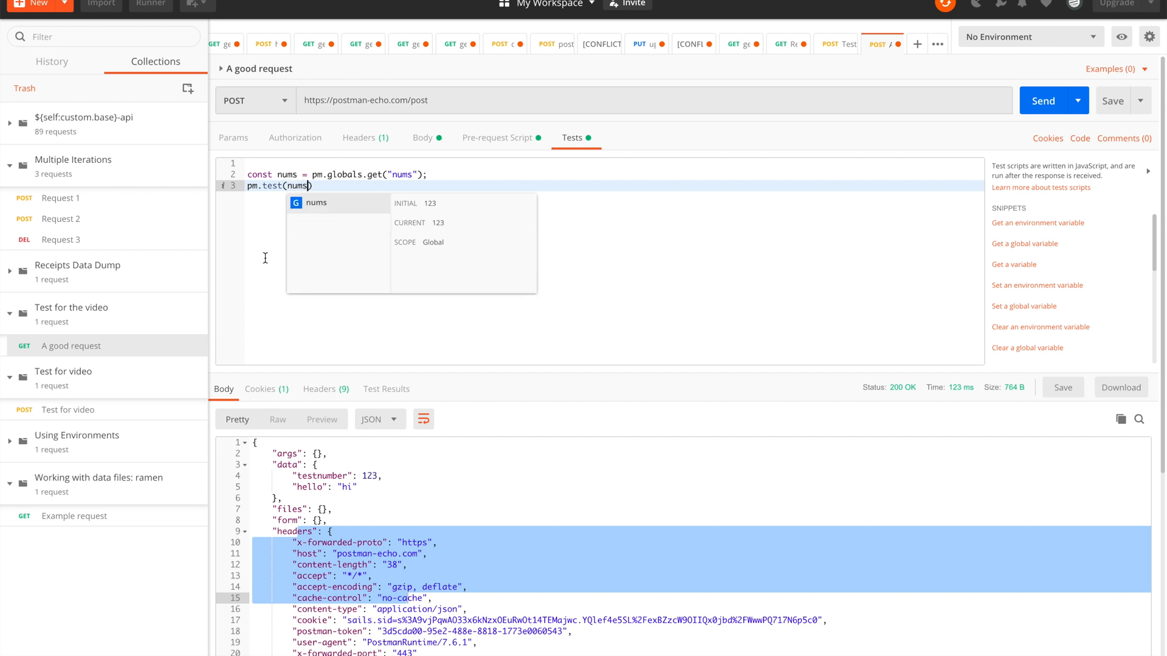
{"action": "type", "text": ");"}
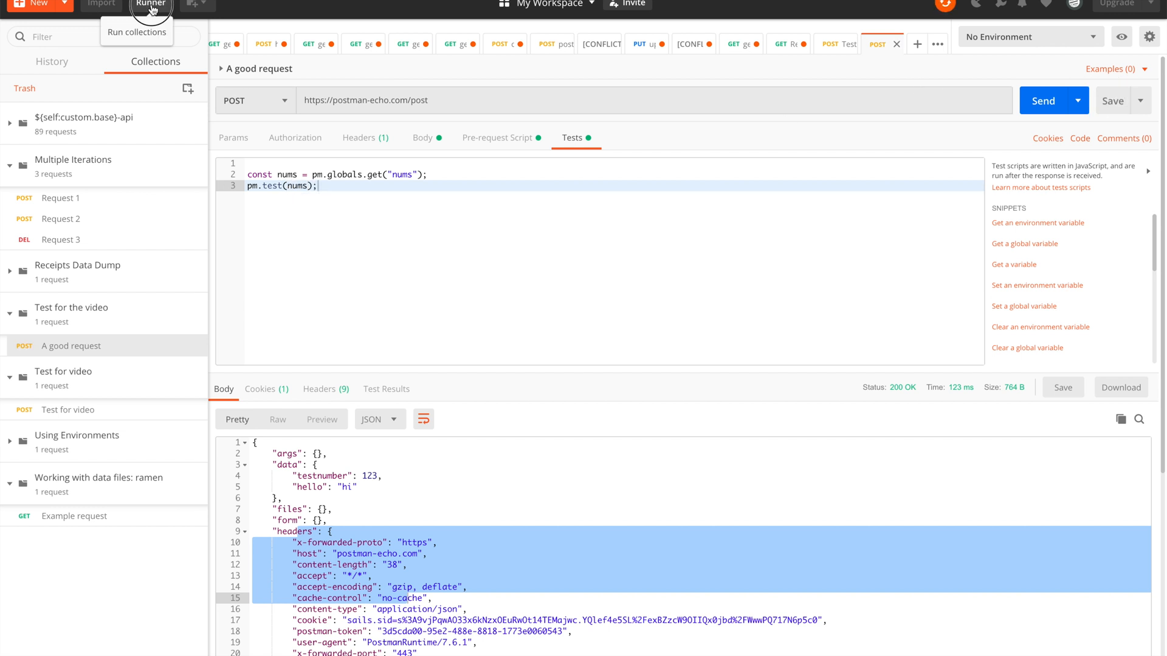
Step: In Collection Runner, select 'Test for the video' and set Iterations to 6
{"action": "left_click", "coordinate": [150, 3]}
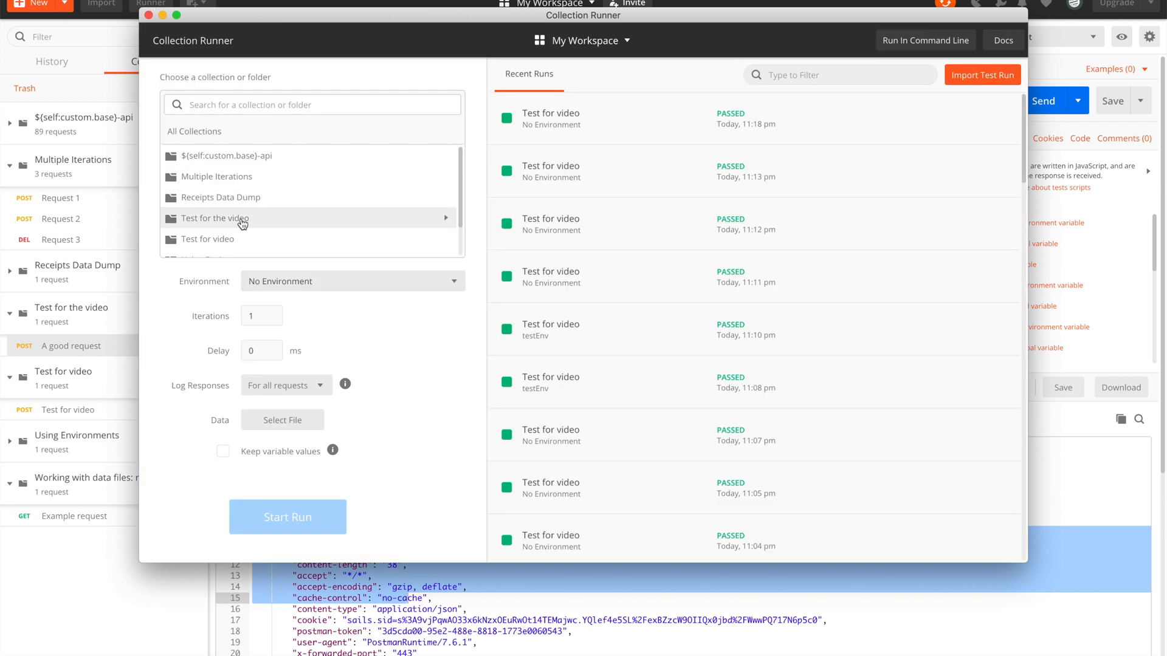
{"action": "left_click", "coordinate": [213, 217]}
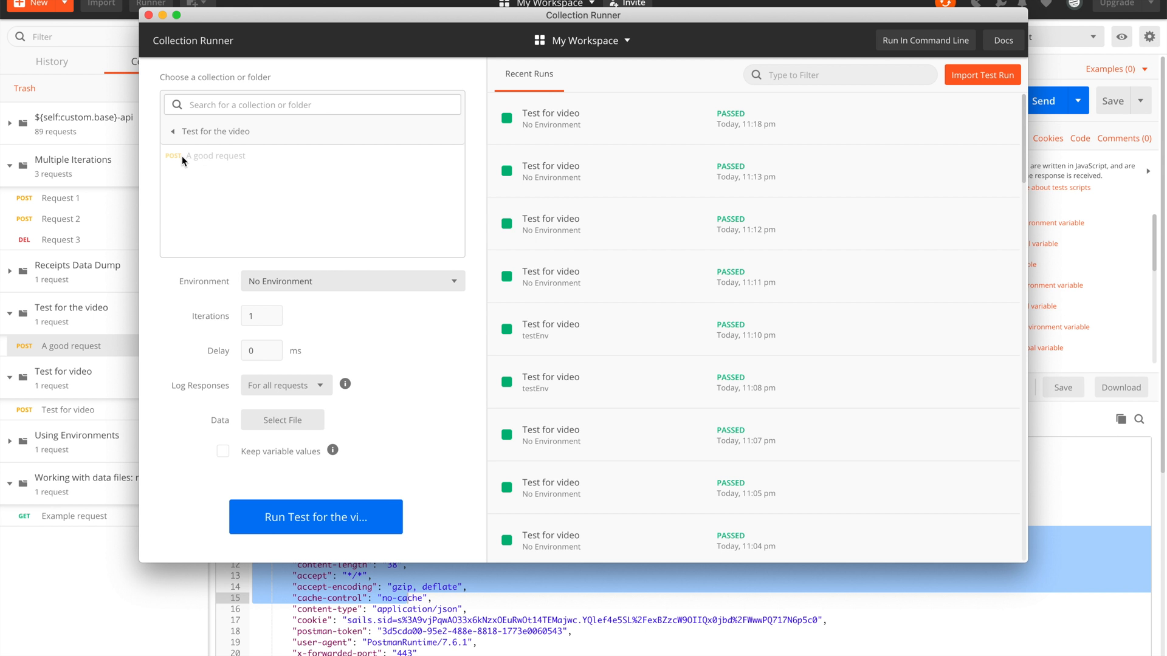
{"action": "mouse_move", "coordinate": [195, 178]}
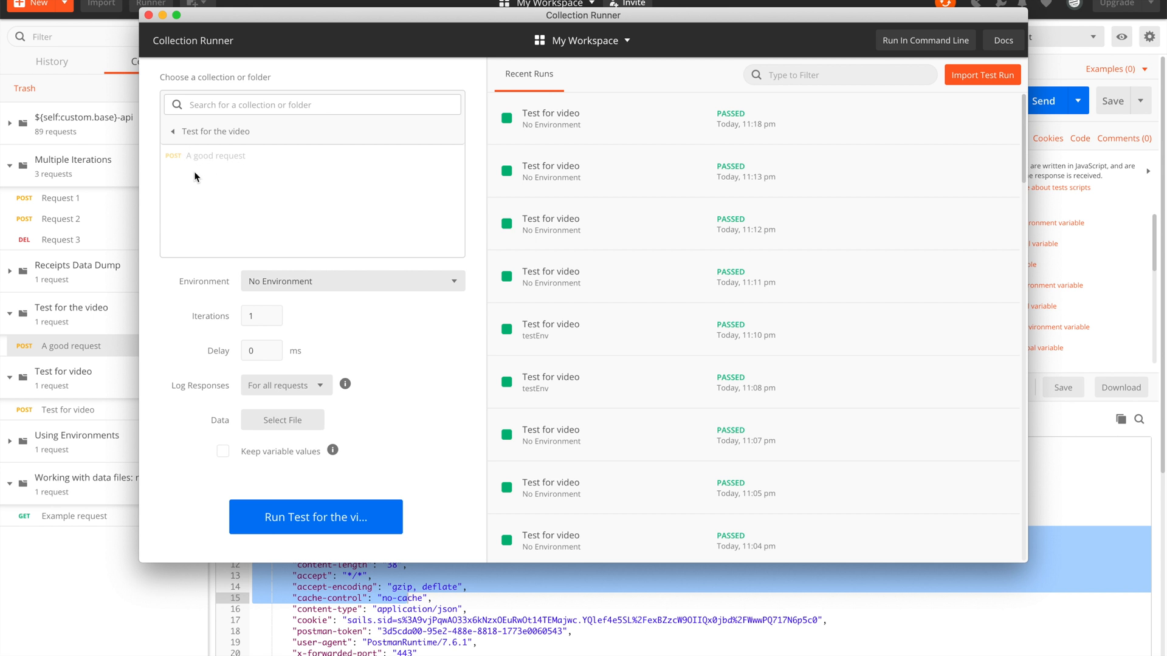
{"action": "mouse_move", "coordinate": [195, 158]}
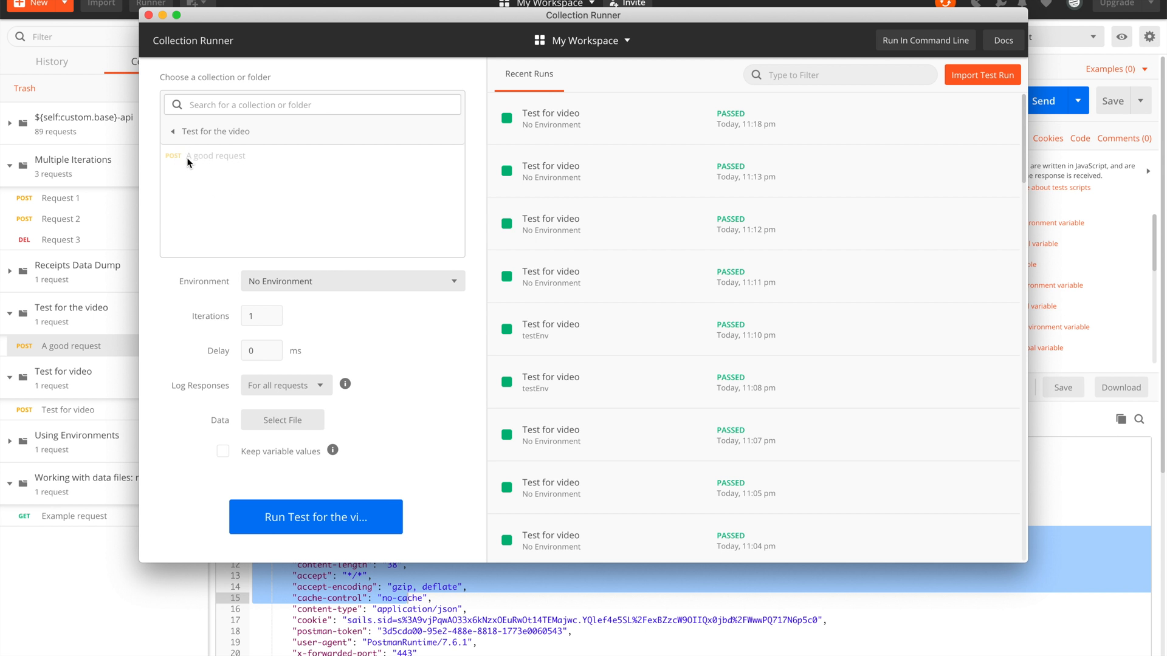
{"action": "left_click", "coordinate": [261, 316]}
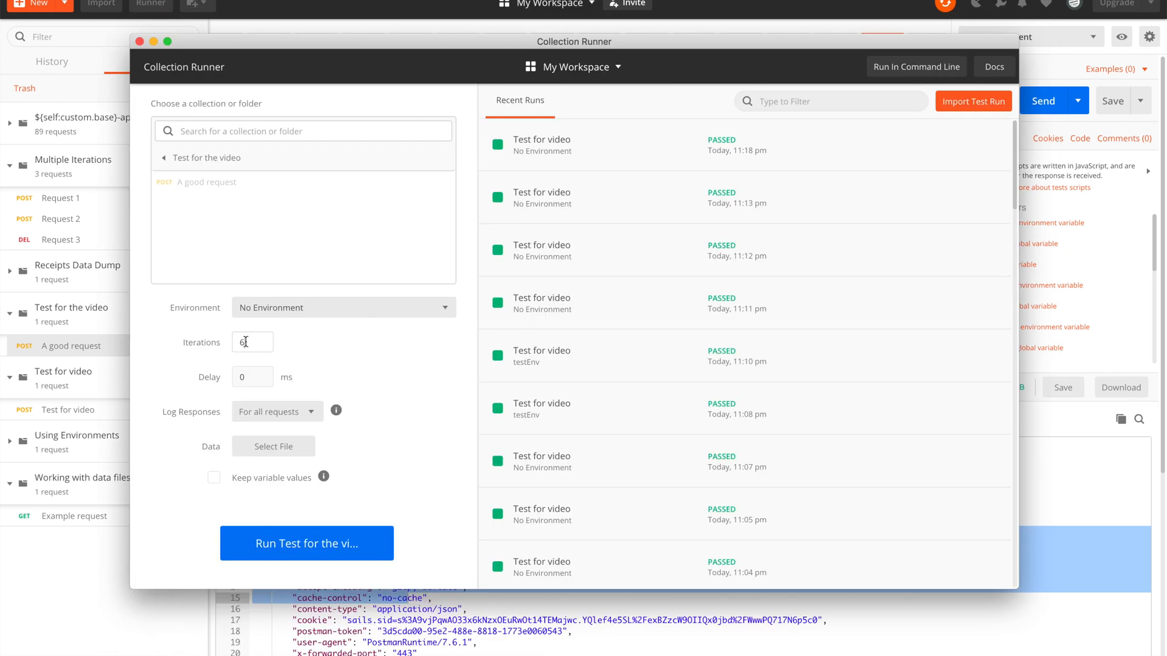
{"action": "type", "text": "6"}
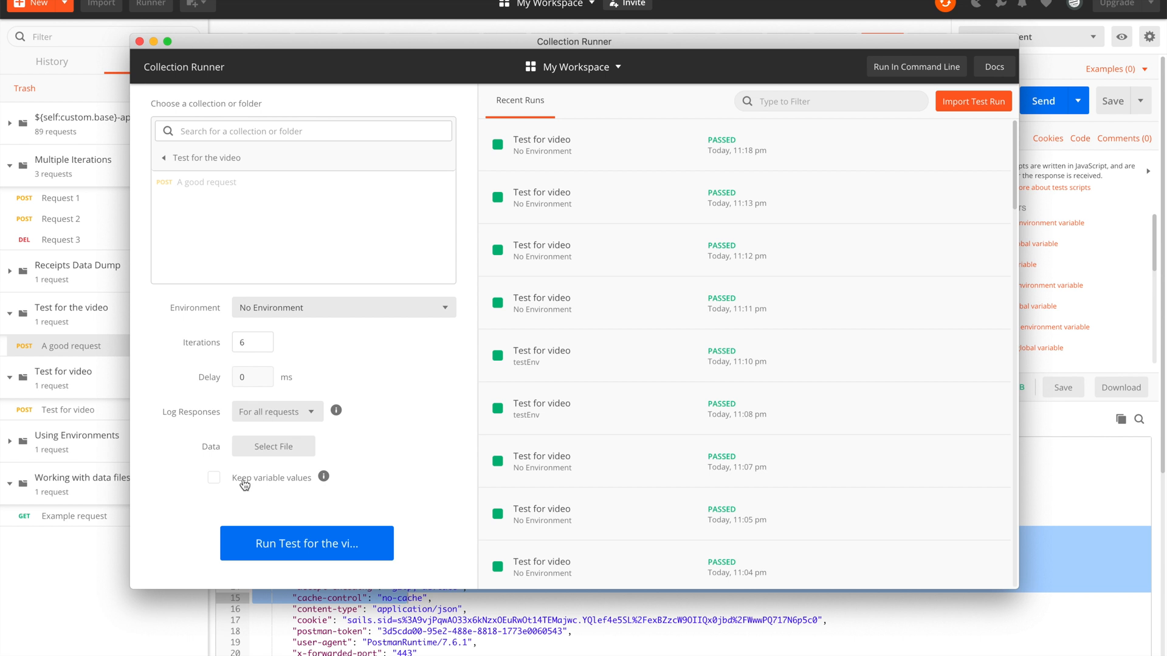
{"action": "left_click", "coordinate": [252, 343]}
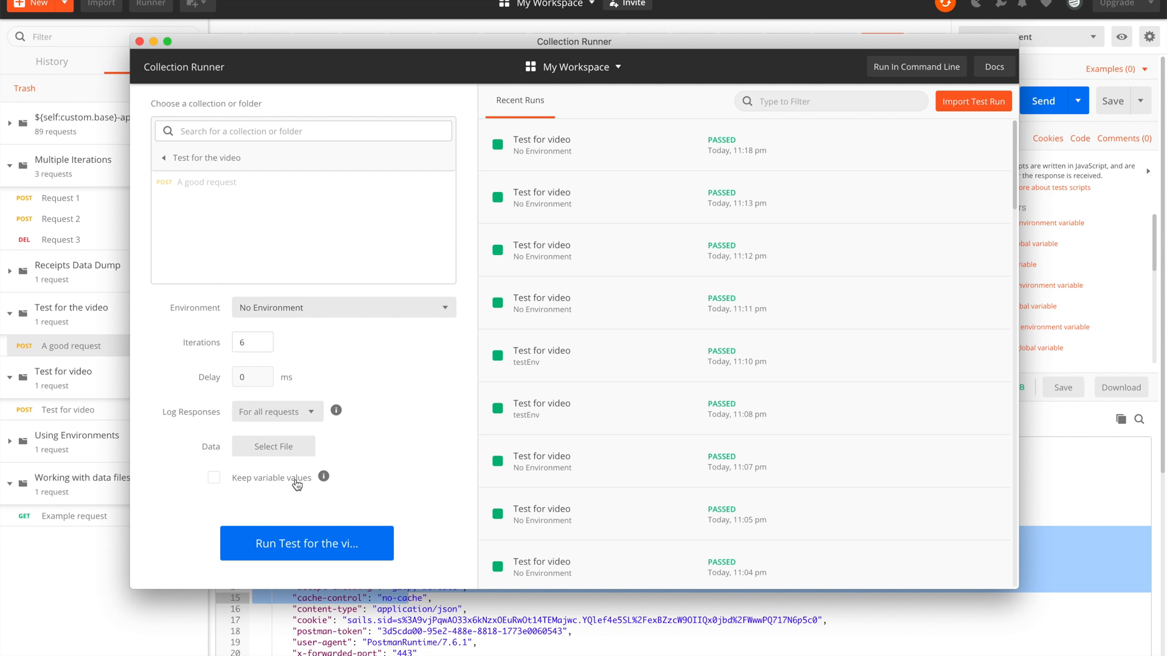
{"action": "left_click", "coordinate": [252, 343]}
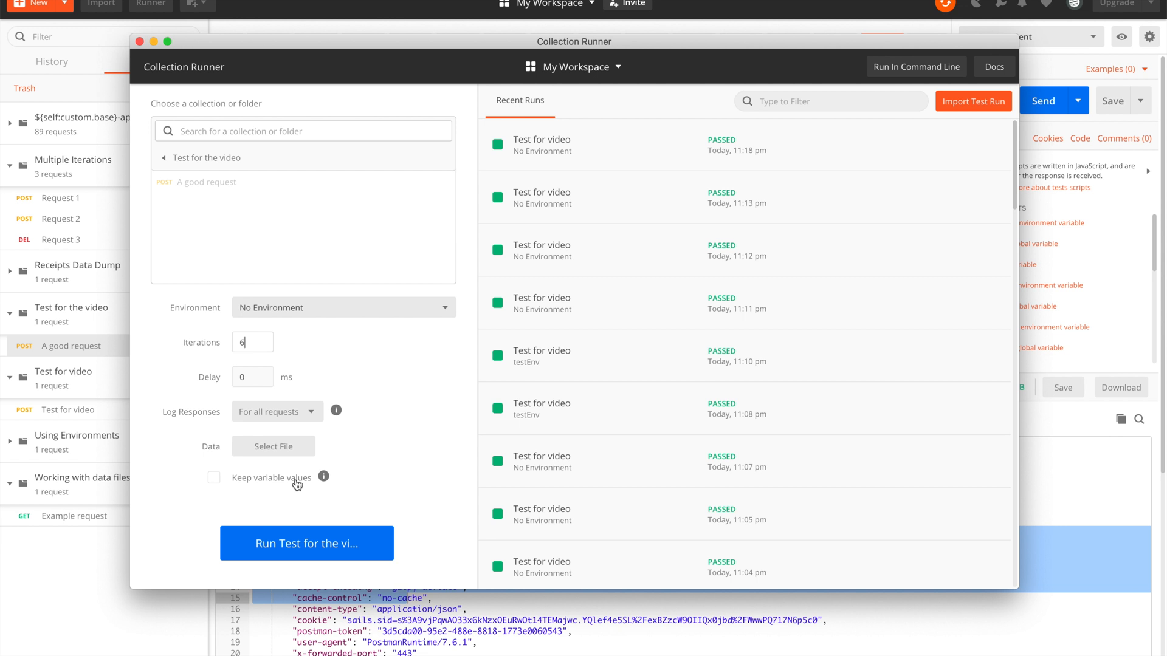
{"action": "mouse_move", "coordinate": [273, 495]}
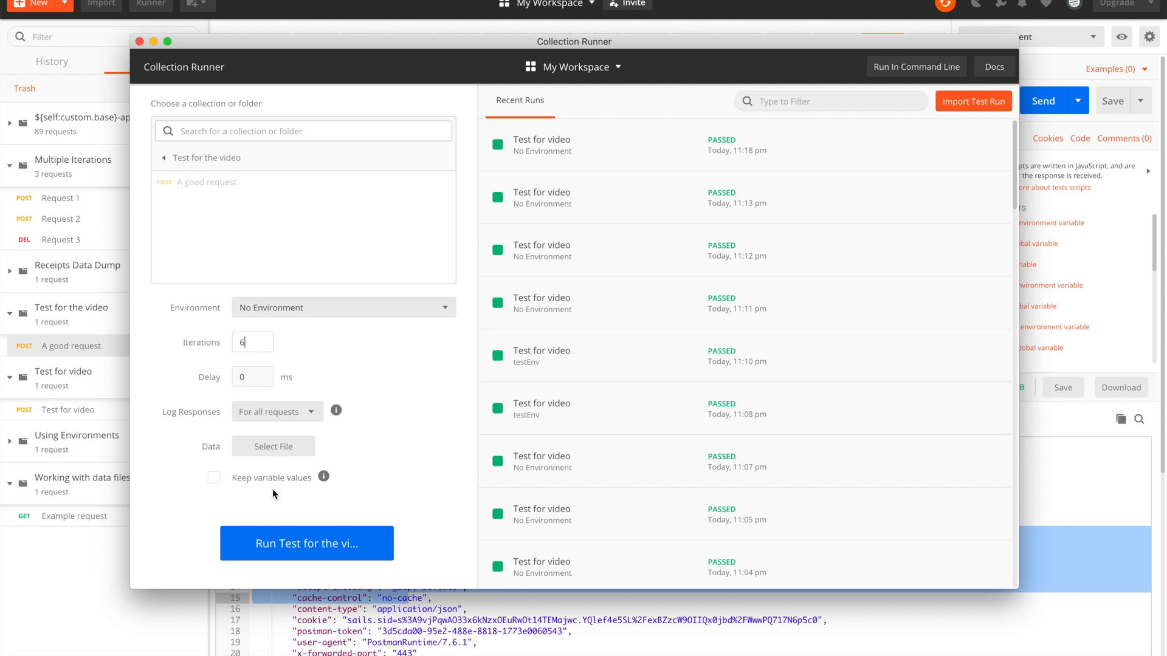
Step: Toggle Keep variable values between iterations for the run
{"action": "left_click", "coordinate": [214, 477]}
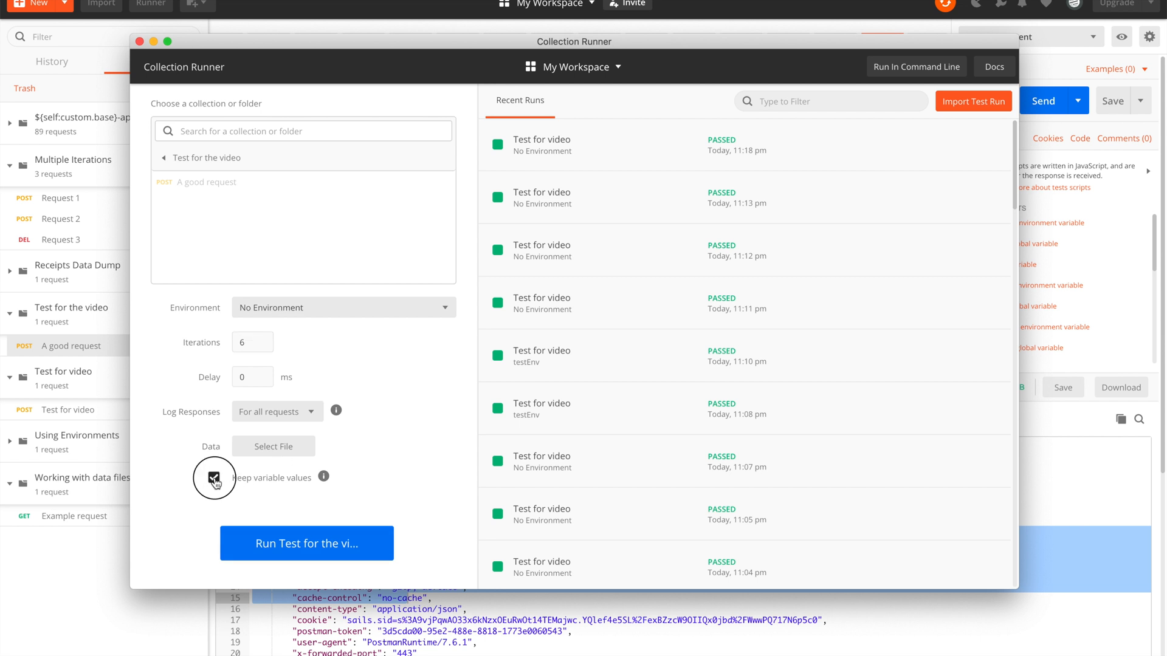
{"action": "left_click", "coordinate": [213, 477]}
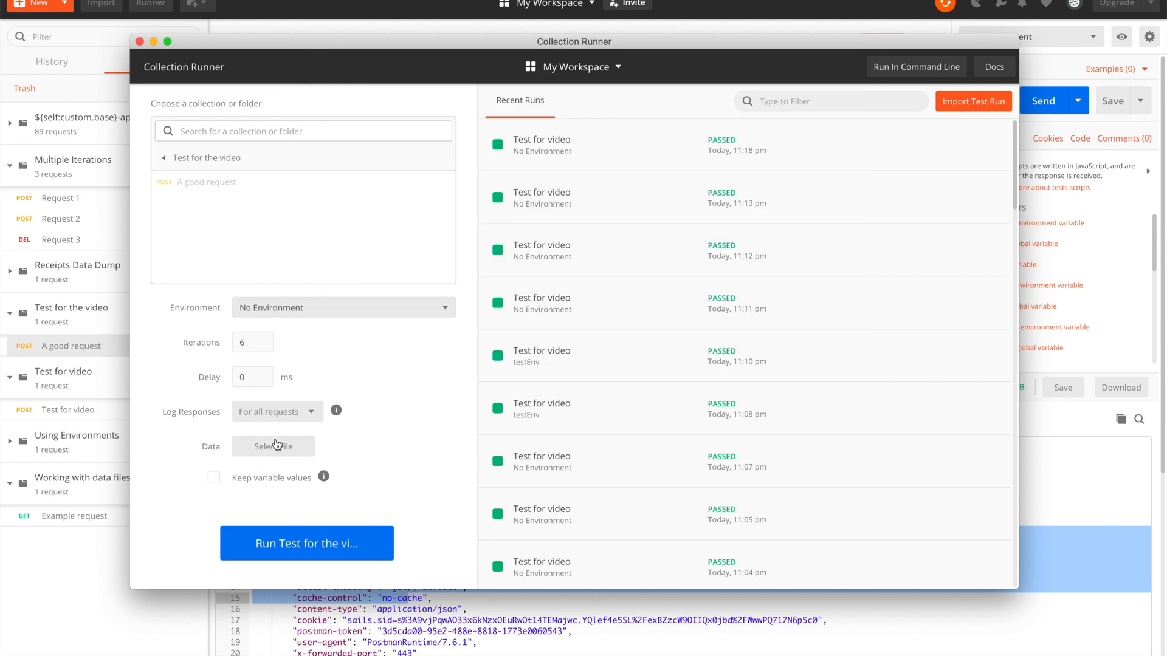
{"action": "left_click", "coordinate": [138, 41]}
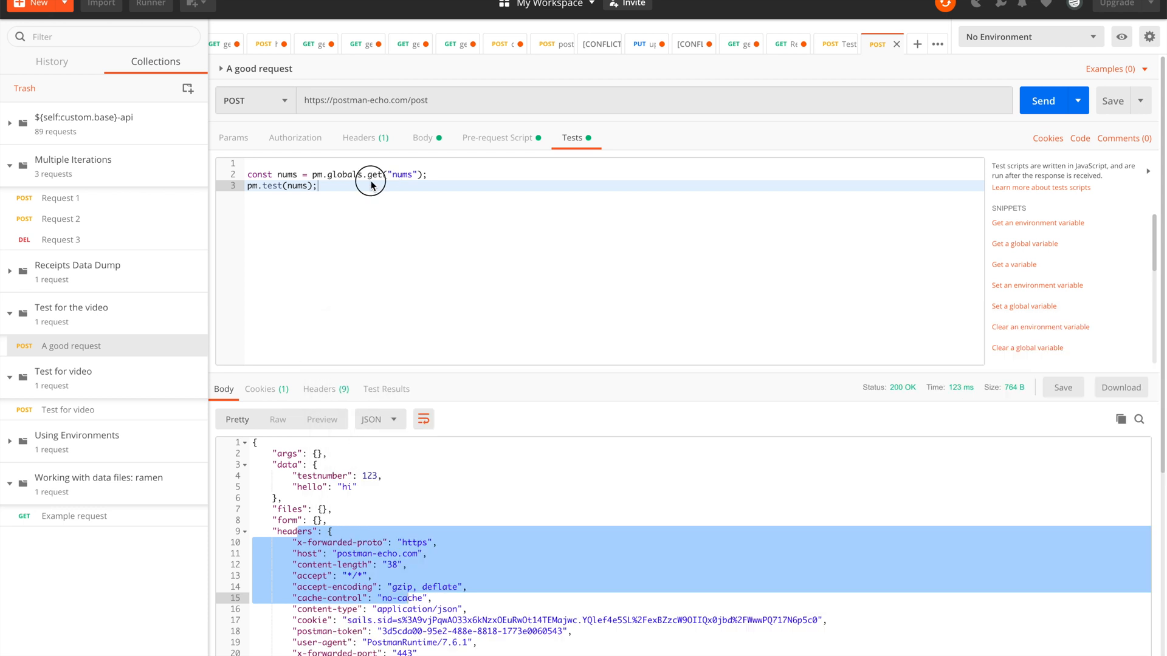
Step: Run the collection: 6 passed, logged values growing from 1234 to 123456789
{"action": "left_click", "coordinate": [422, 137]}
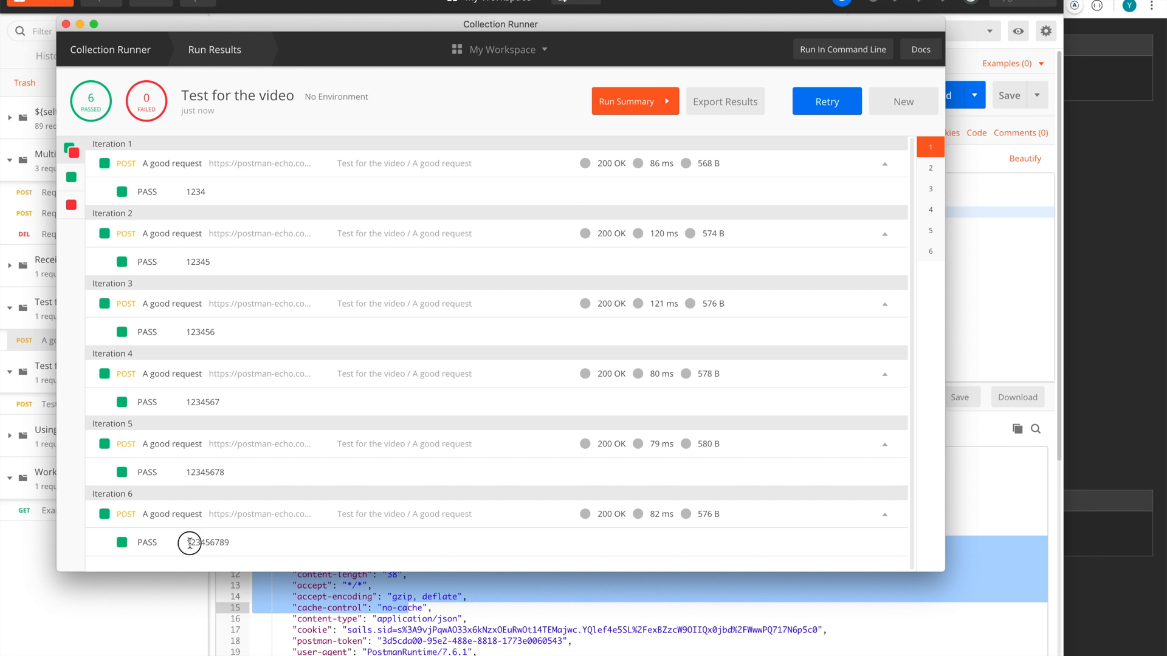
{"action": "double_click", "coordinate": [207, 542]}
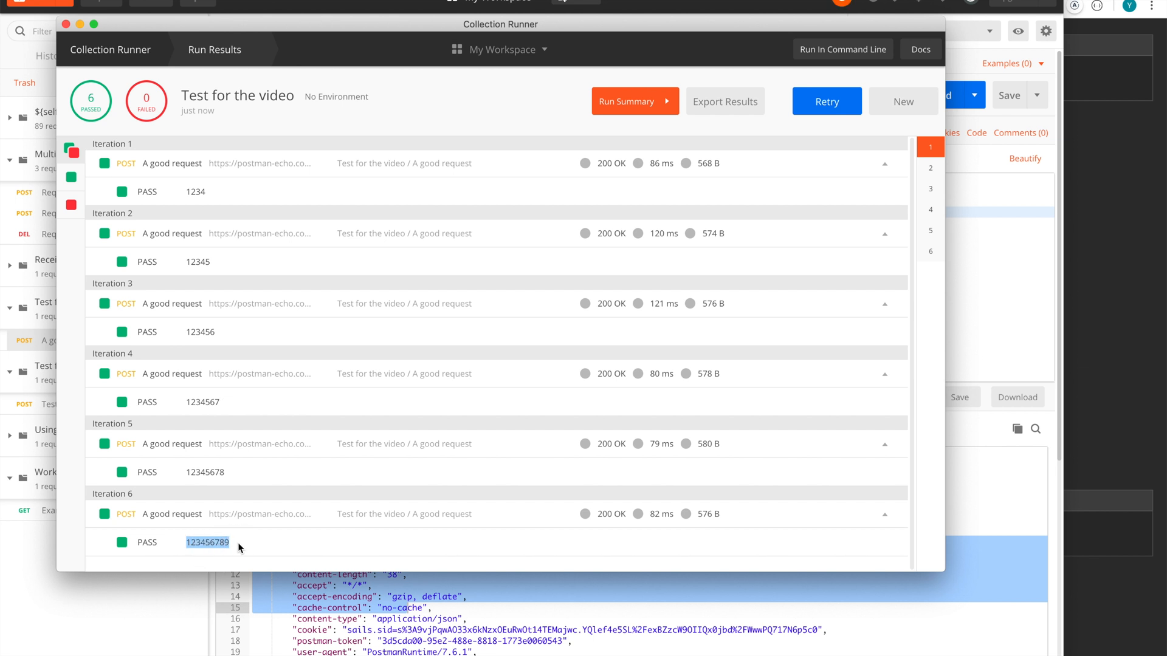